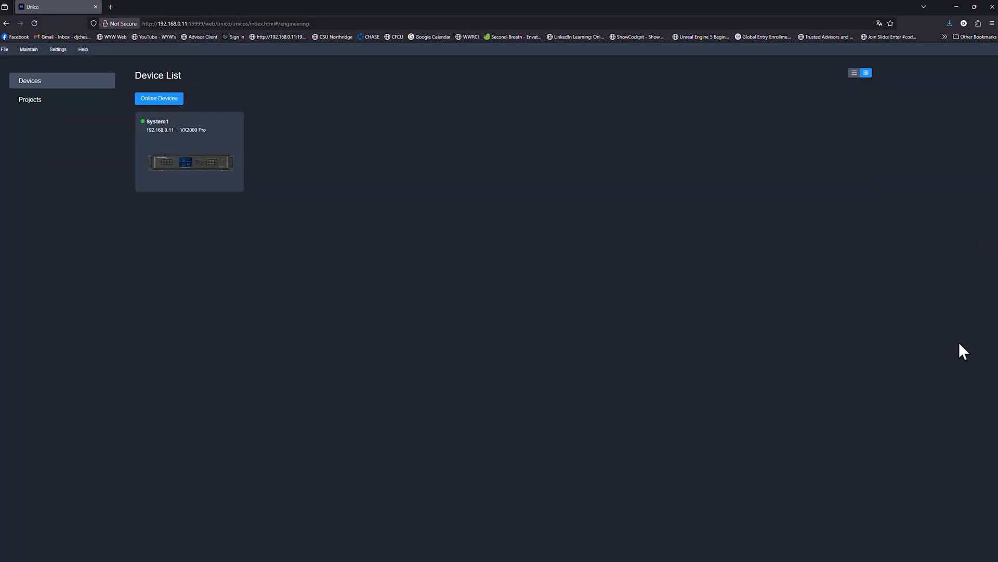
{"action": "mouse_move", "coordinate": [207, 96]}
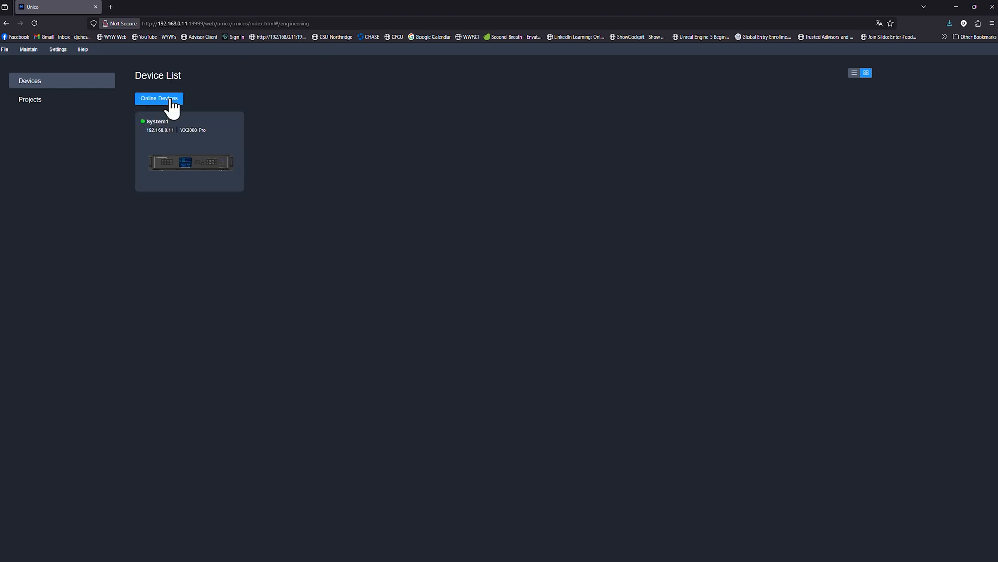
{"action": "mouse_move", "coordinate": [194, 104]}
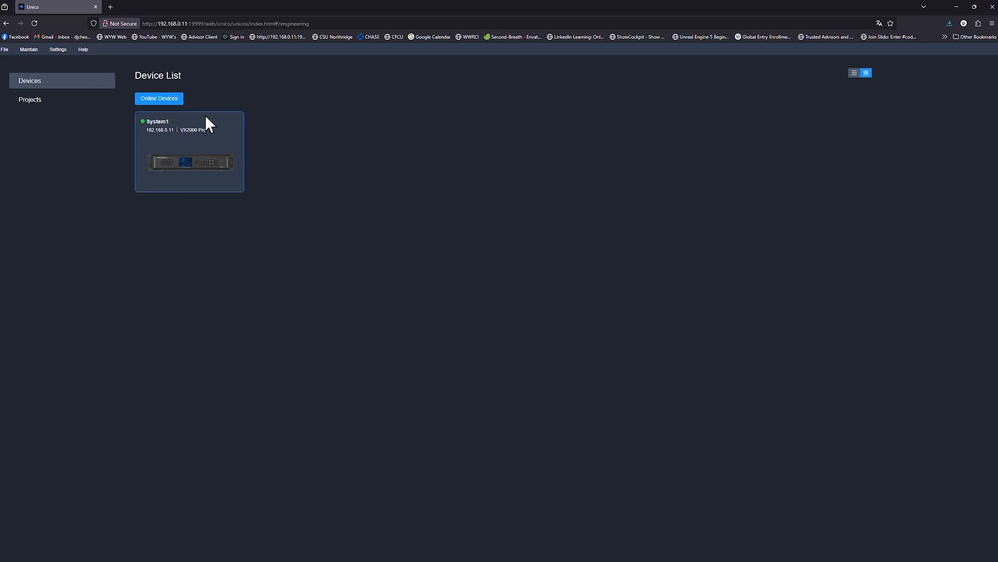
{"action": "mouse_move", "coordinate": [145, 129]}
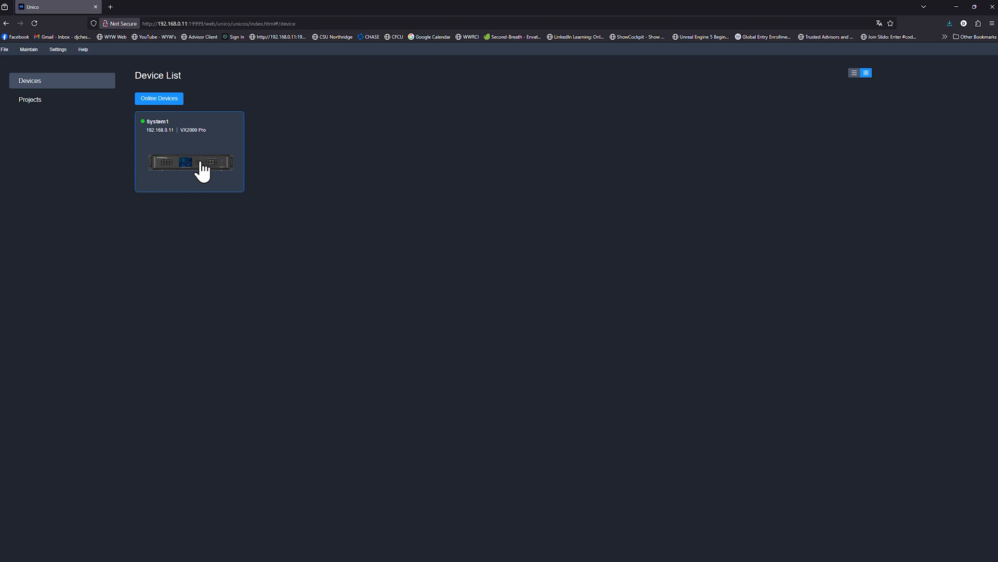
Step: Open the System1 card to show the VX2000 Pro rear-panel ports and Device Information
{"action": "left_click", "coordinate": [190, 161]}
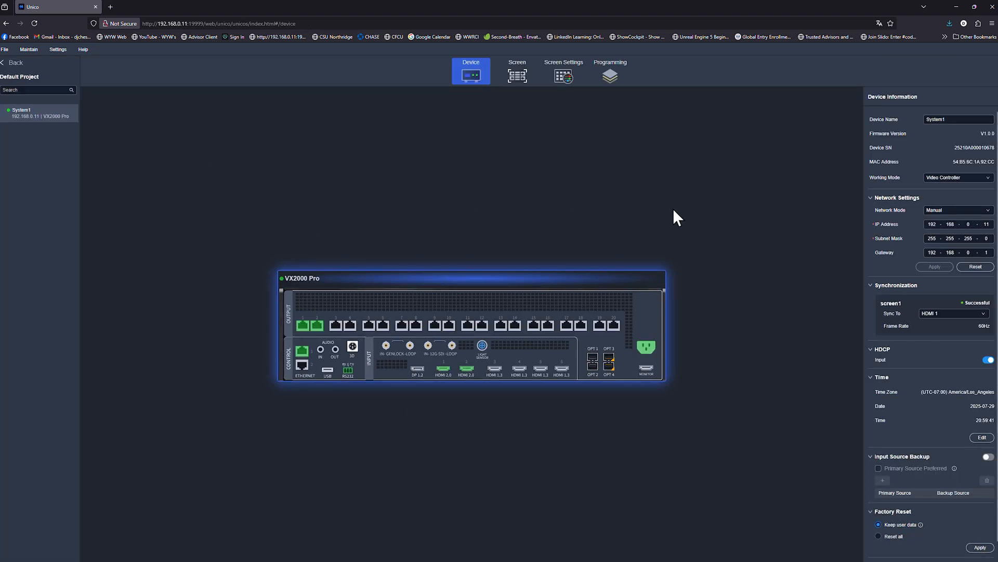
{"action": "mouse_move", "coordinate": [455, 250]}
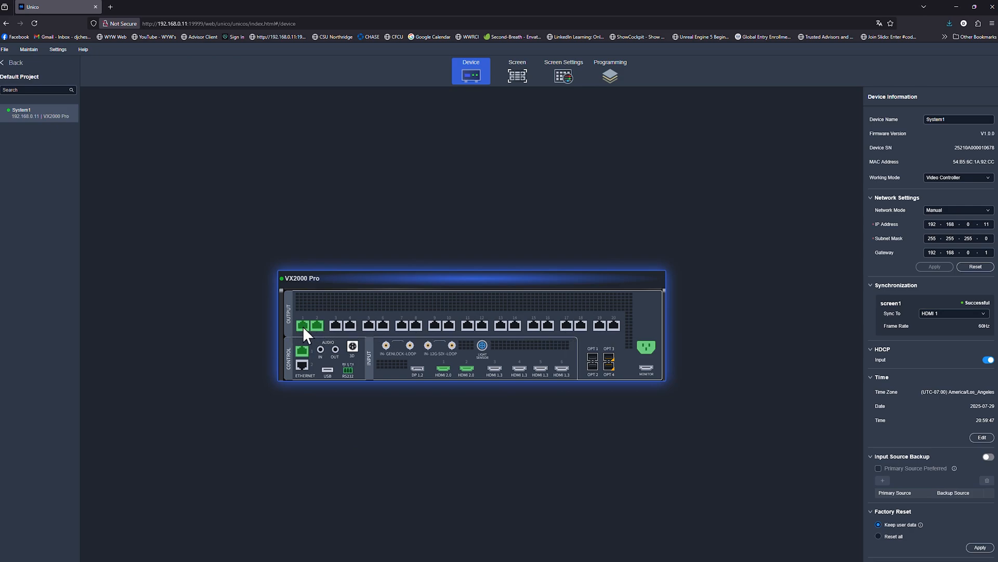
{"action": "mouse_move", "coordinate": [306, 353]}
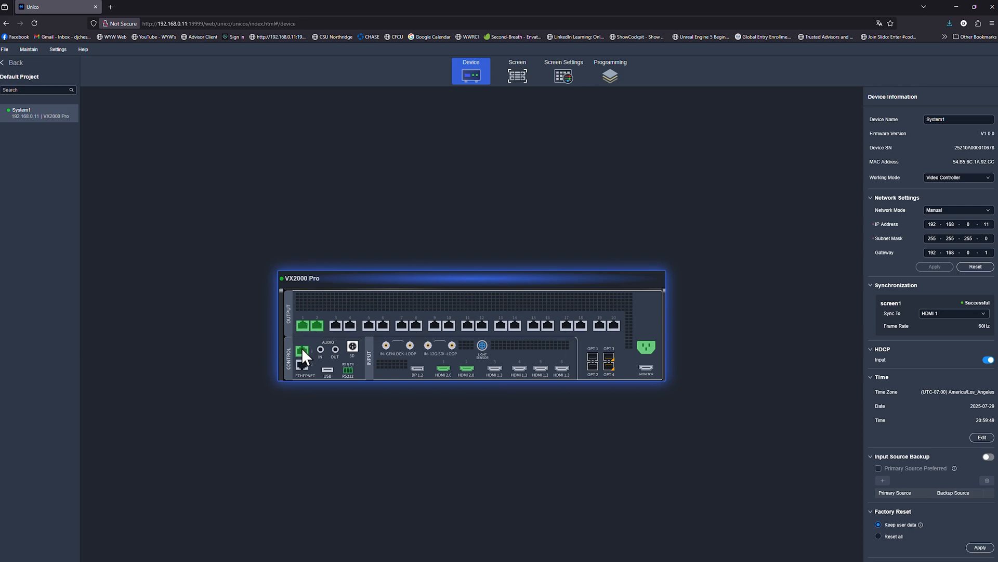
{"action": "mouse_move", "coordinate": [457, 385]}
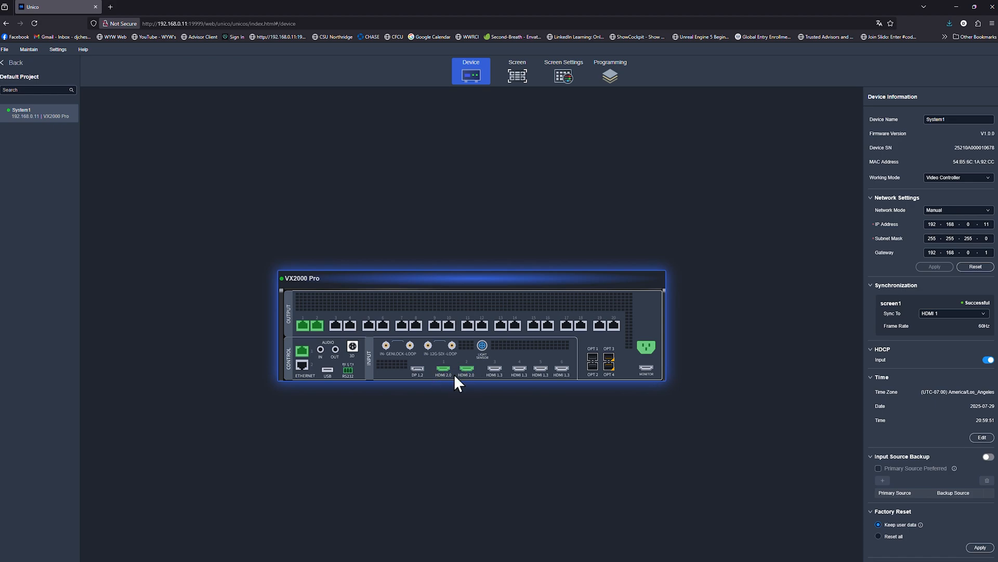
{"action": "mouse_move", "coordinate": [647, 352]}
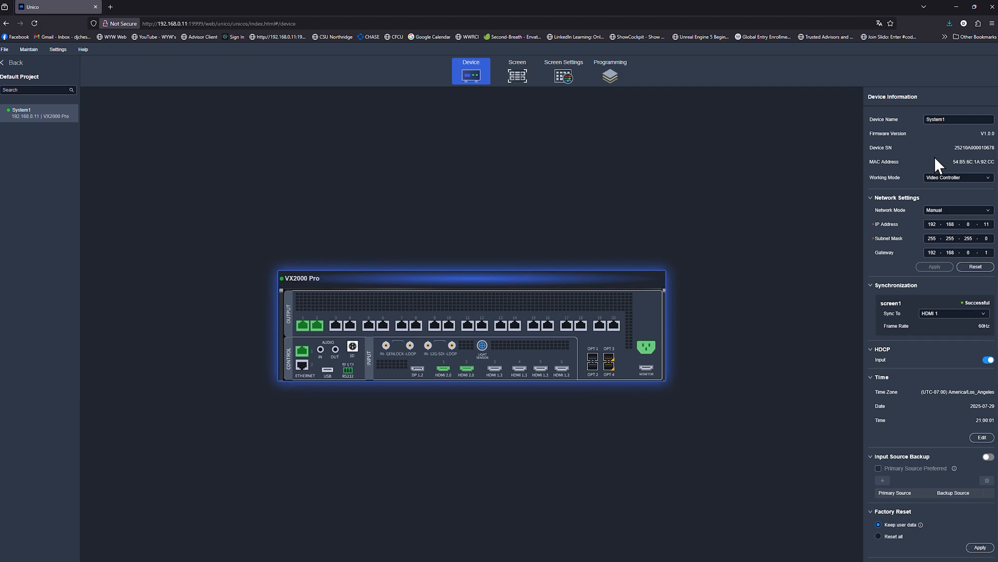
{"action": "mouse_move", "coordinate": [933, 68]}
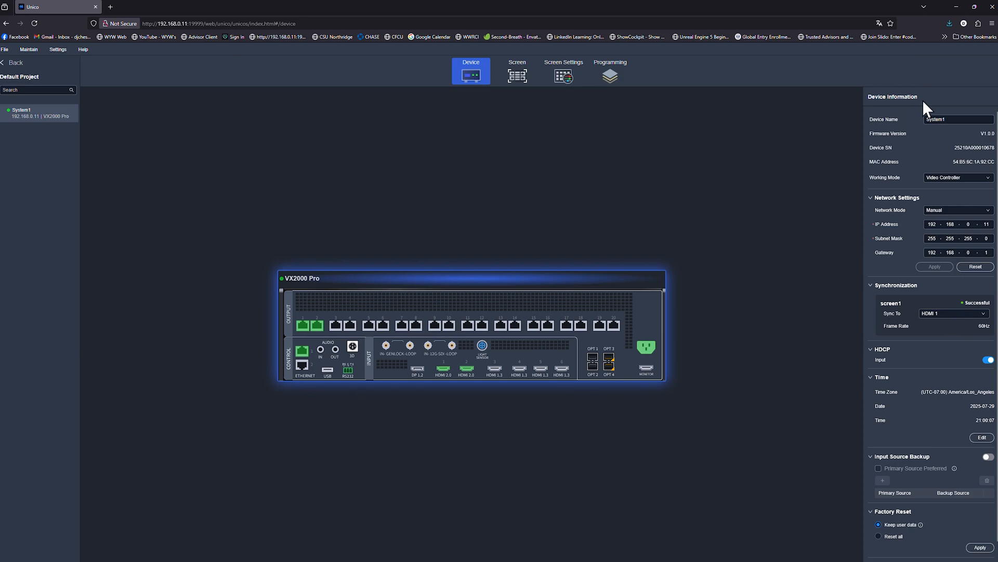
{"action": "mouse_move", "coordinate": [968, 187]}
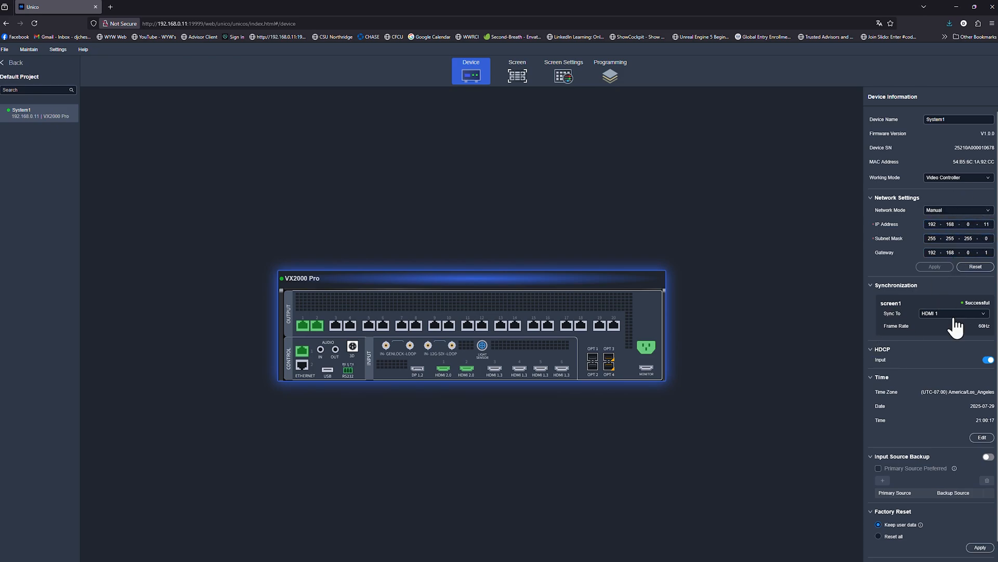
{"action": "mouse_move", "coordinate": [955, 326]}
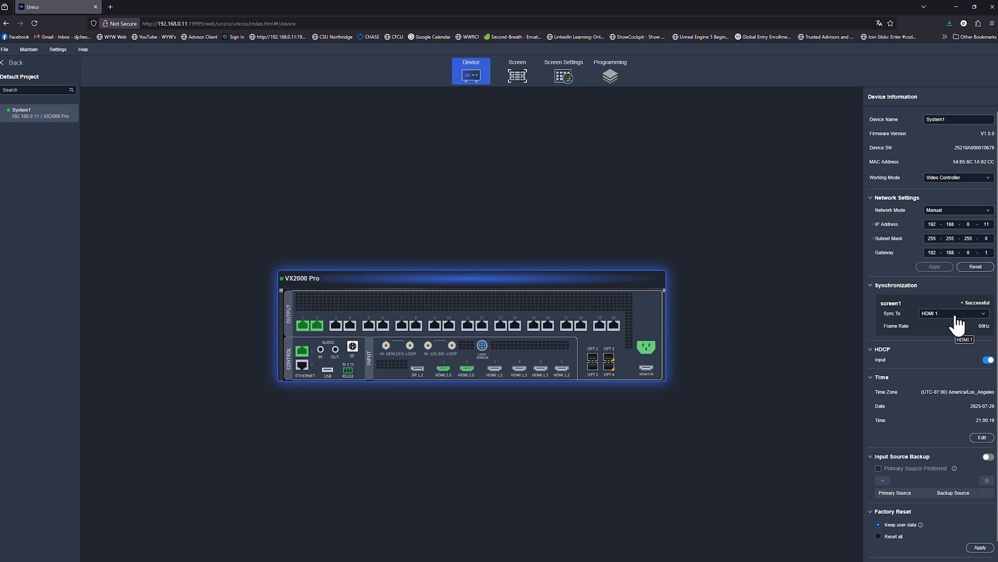
{"action": "mouse_move", "coordinate": [939, 355]}
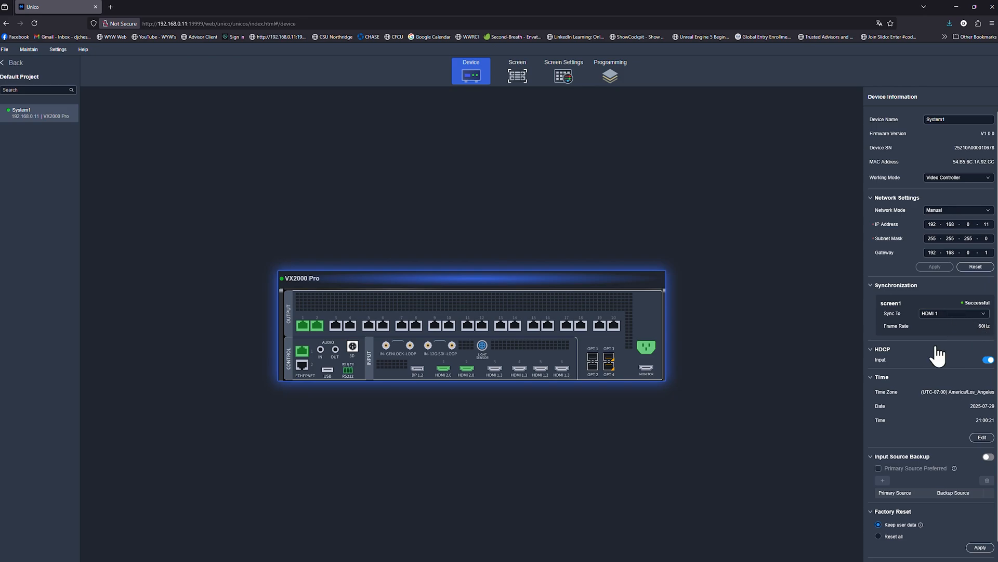
{"action": "mouse_move", "coordinate": [921, 419]}
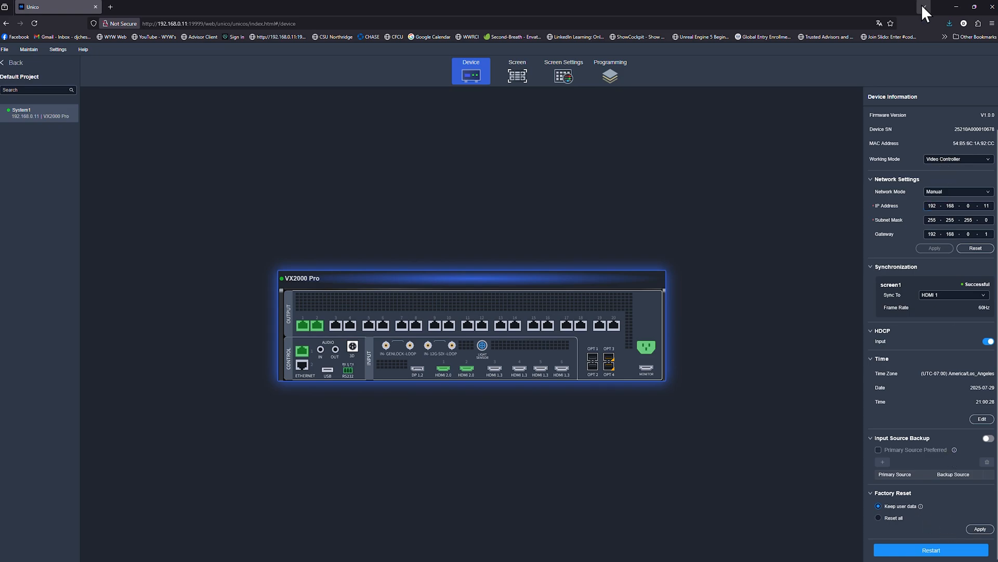
Step: Show the screen1 layout with cabinet groups P1 and P2 and its Screen Properties
{"action": "left_click", "coordinate": [517, 71]}
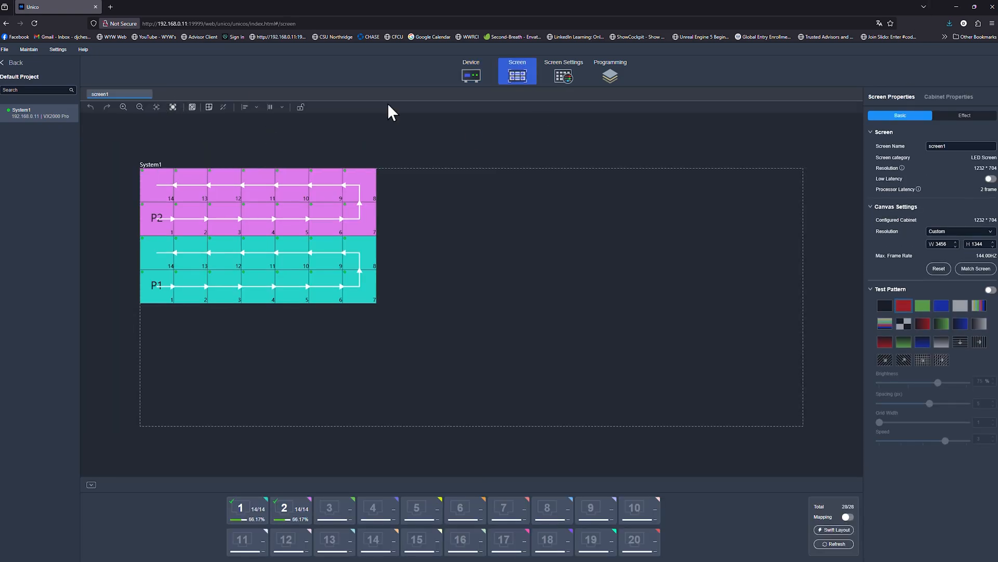
{"action": "mouse_move", "coordinate": [51, 297]}
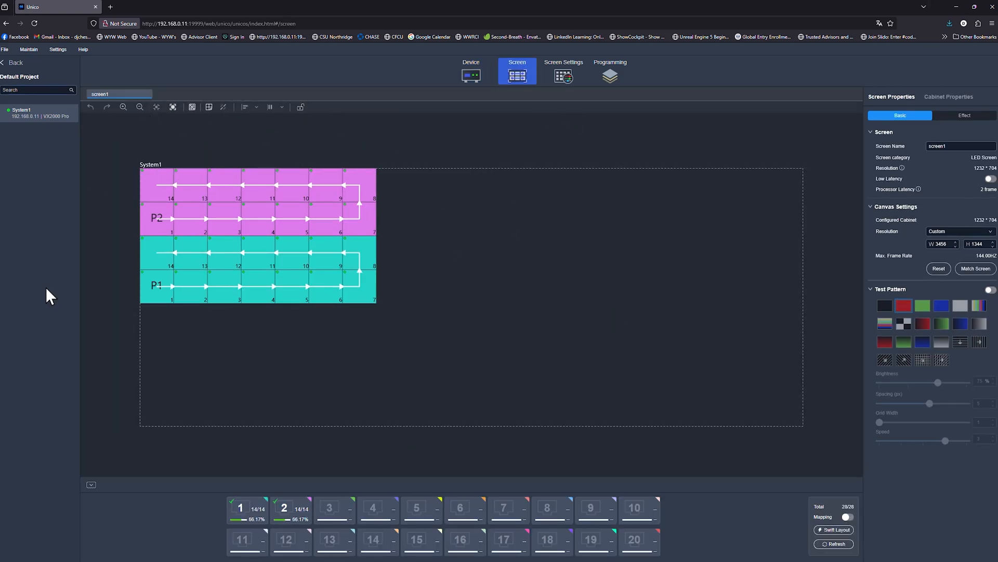
{"action": "mouse_move", "coordinate": [510, 349]}
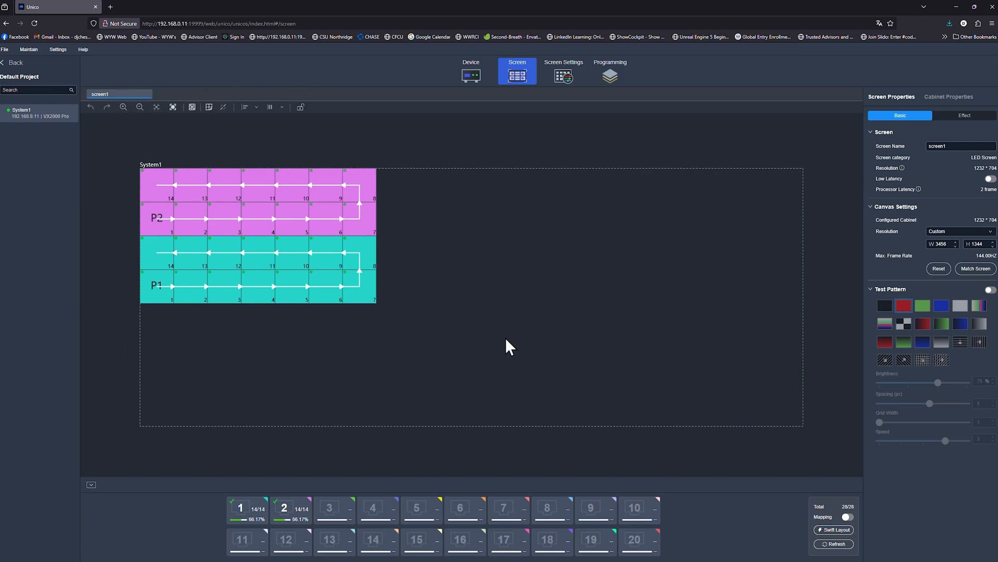
{"action": "mouse_move", "coordinate": [343, 274]}
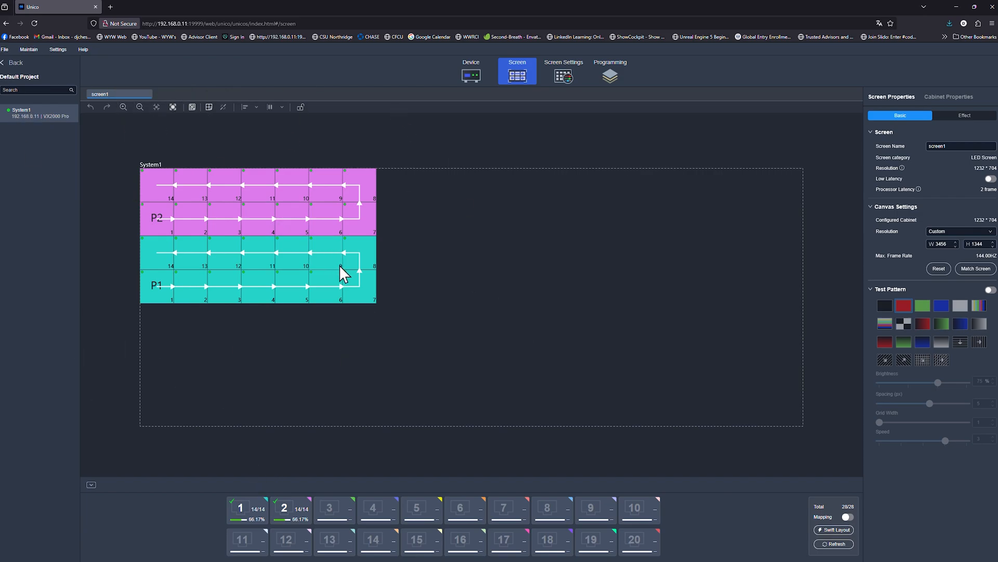
{"action": "mouse_move", "coordinate": [456, 286]}
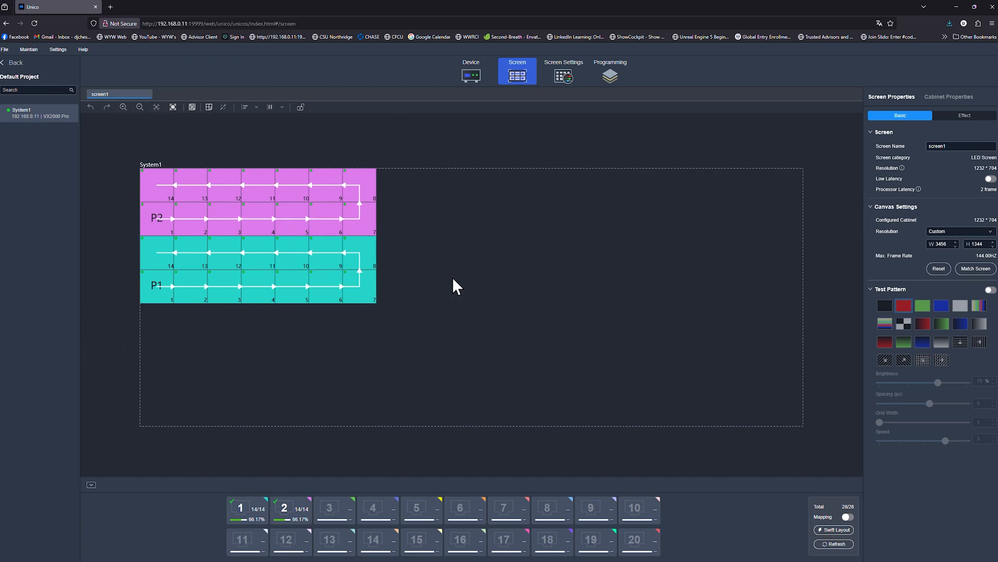
{"action": "mouse_move", "coordinate": [604, 210]}
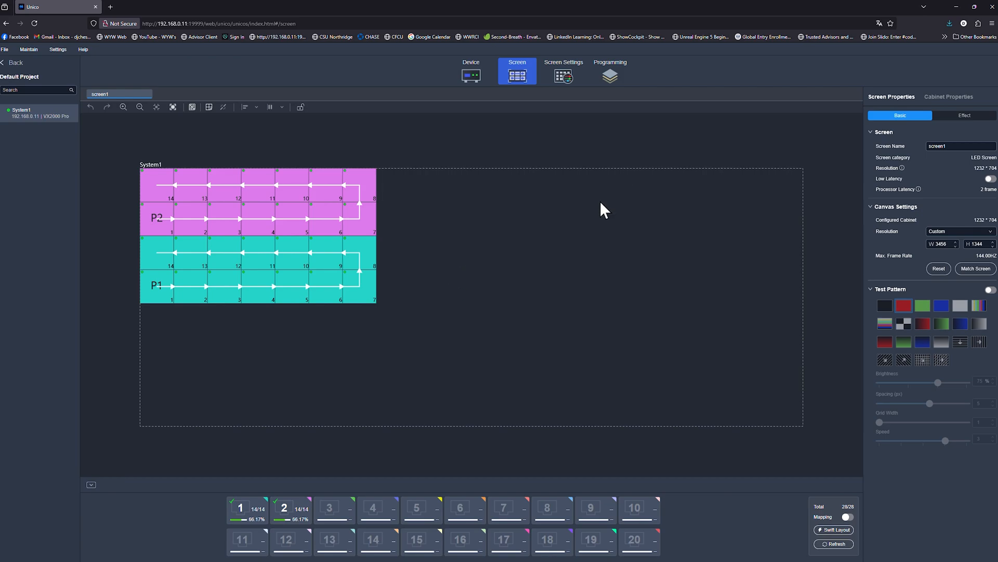
{"action": "mouse_move", "coordinate": [602, 238]}
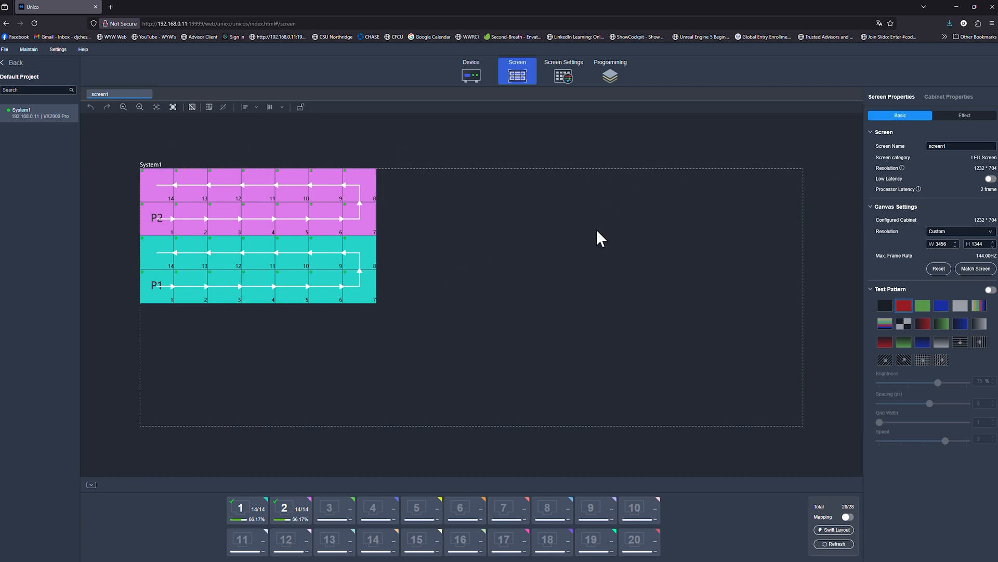
{"action": "mouse_move", "coordinate": [318, 512]}
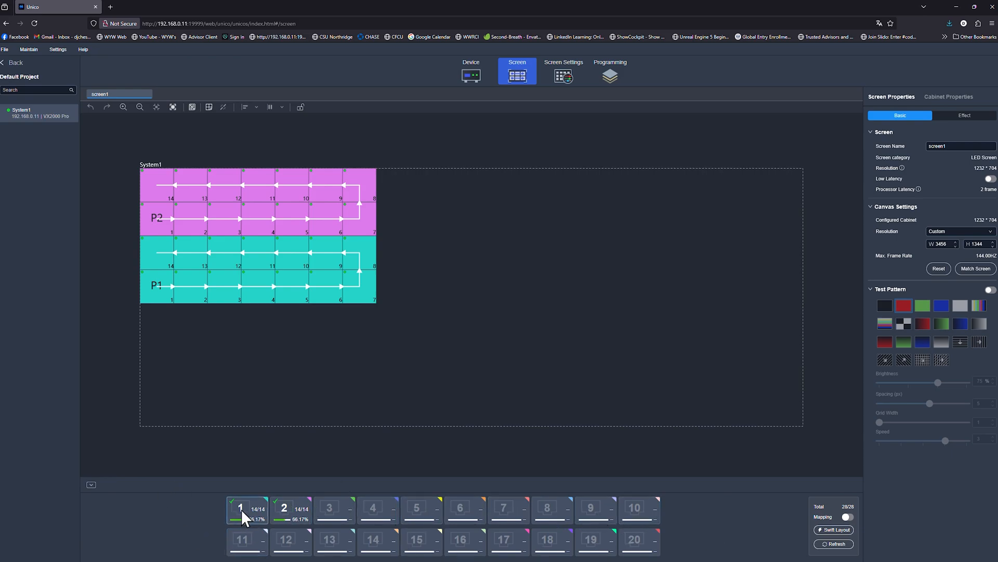
{"action": "mouse_move", "coordinate": [267, 505]}
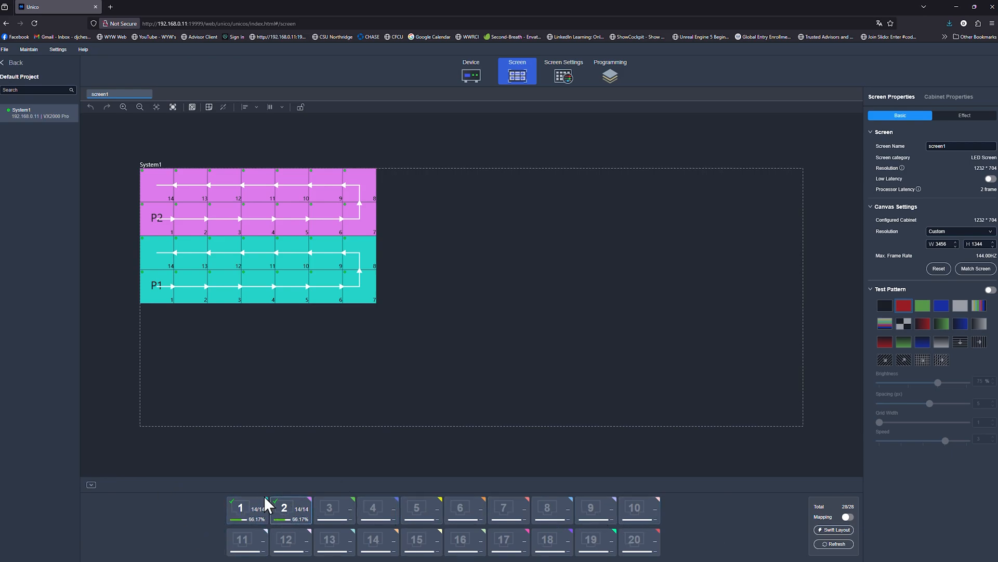
{"action": "mouse_move", "coordinate": [120, 244]}
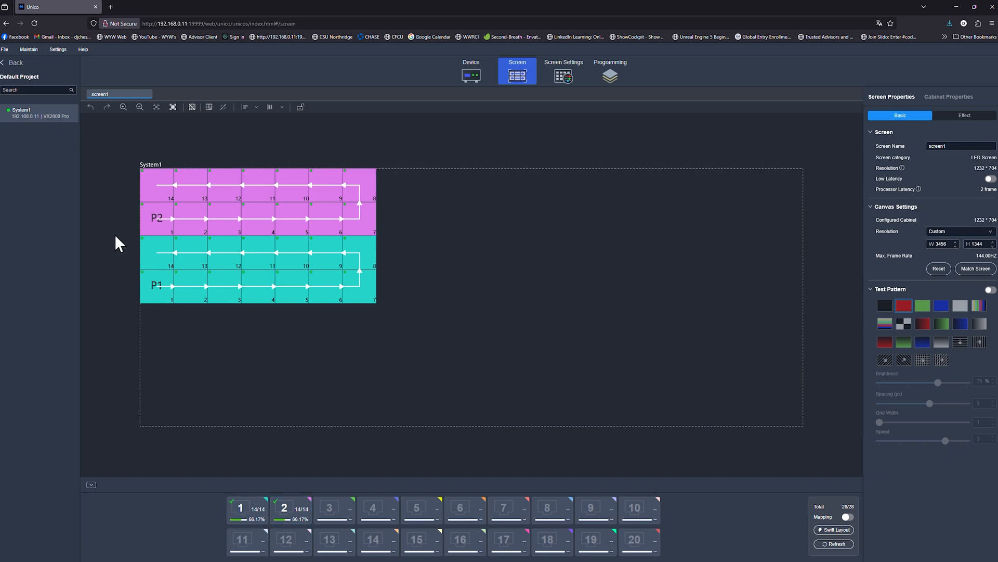
{"action": "mouse_move", "coordinate": [184, 172]}
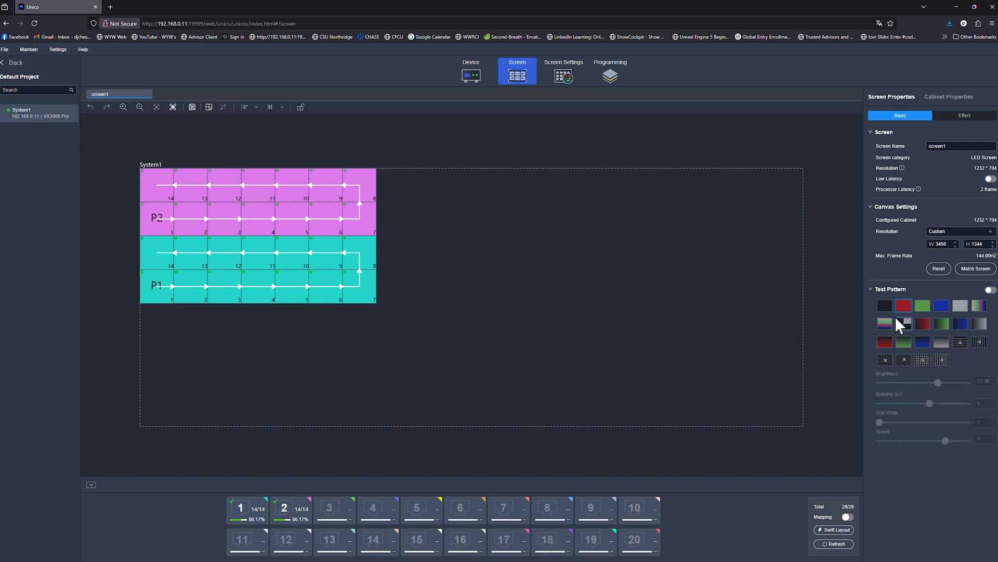
Step: Collapse the Test Pattern section in screen1's Screen Properties
{"action": "left_click", "coordinate": [988, 289]}
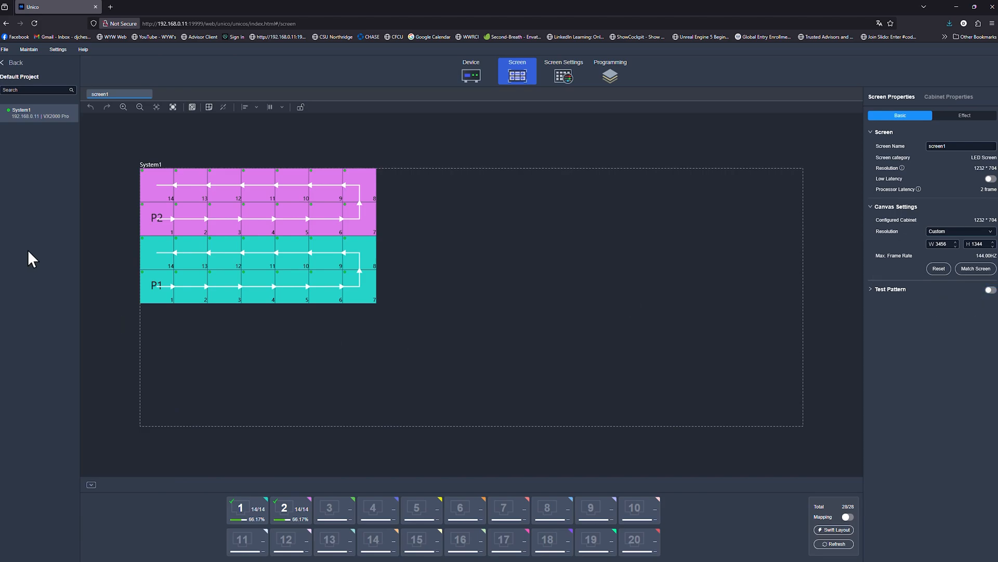
{"action": "mouse_move", "coordinate": [413, 394]}
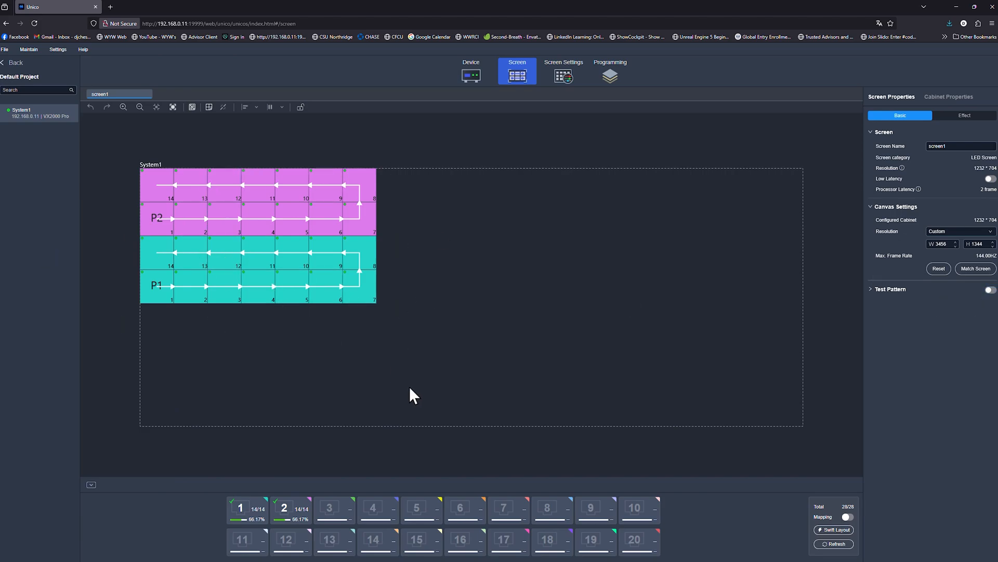
{"action": "mouse_move", "coordinate": [390, 241]}
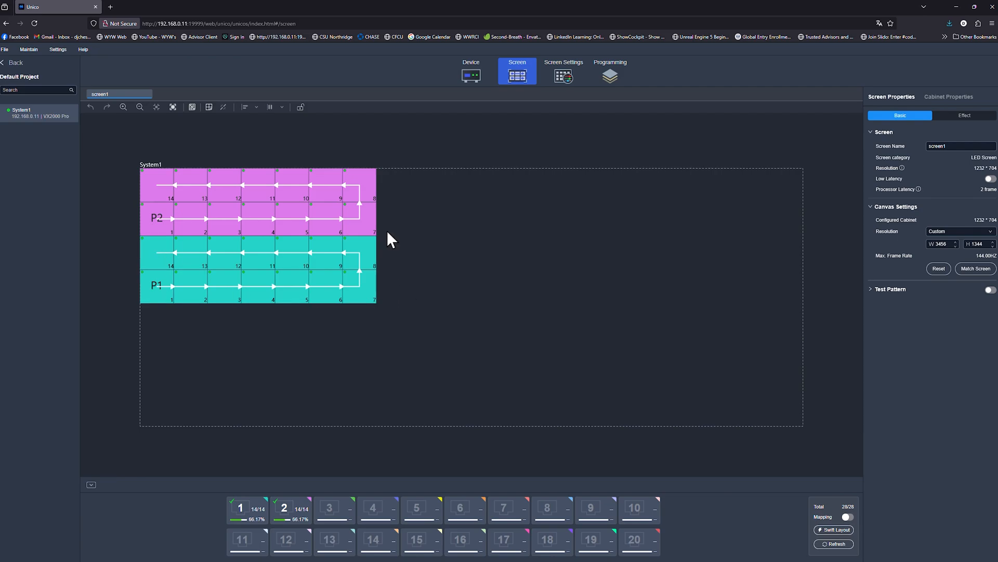
{"action": "mouse_move", "coordinate": [479, 343]}
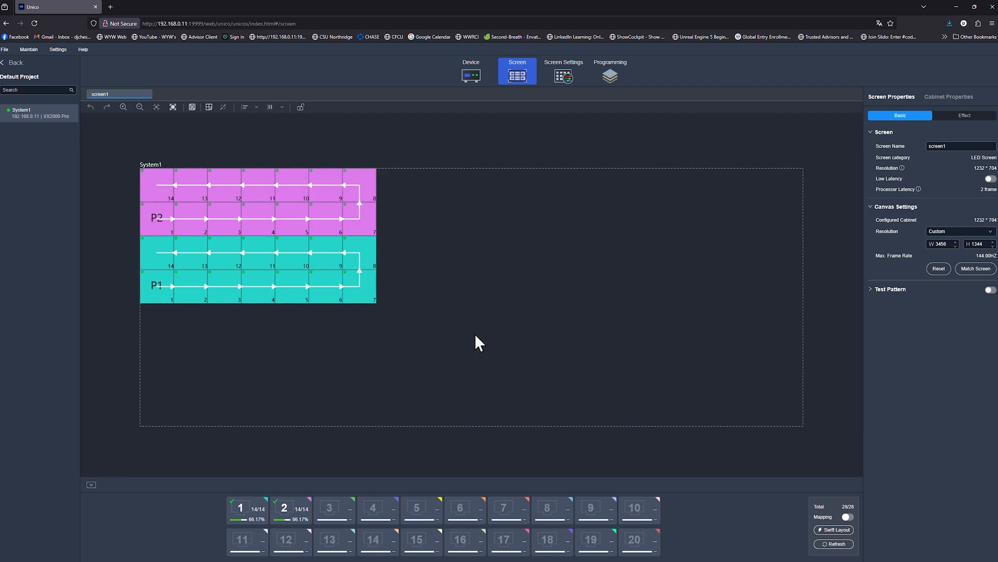
{"action": "mouse_move", "coordinate": [970, 183]}
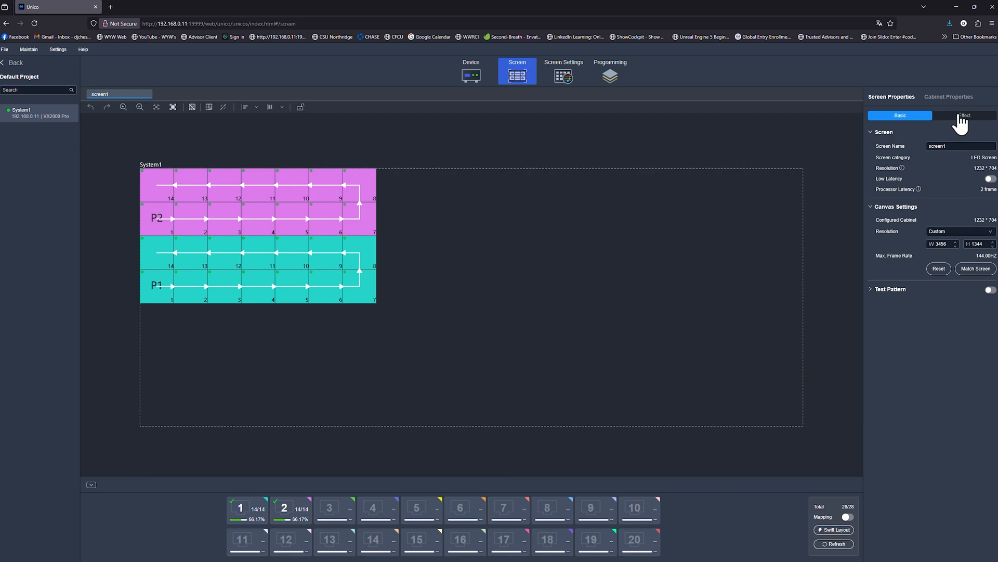
Step: View the color Effect sliders, then Screen Settings showing brightness 49.4% and gamma 2.80
{"action": "left_click", "coordinate": [964, 115]}
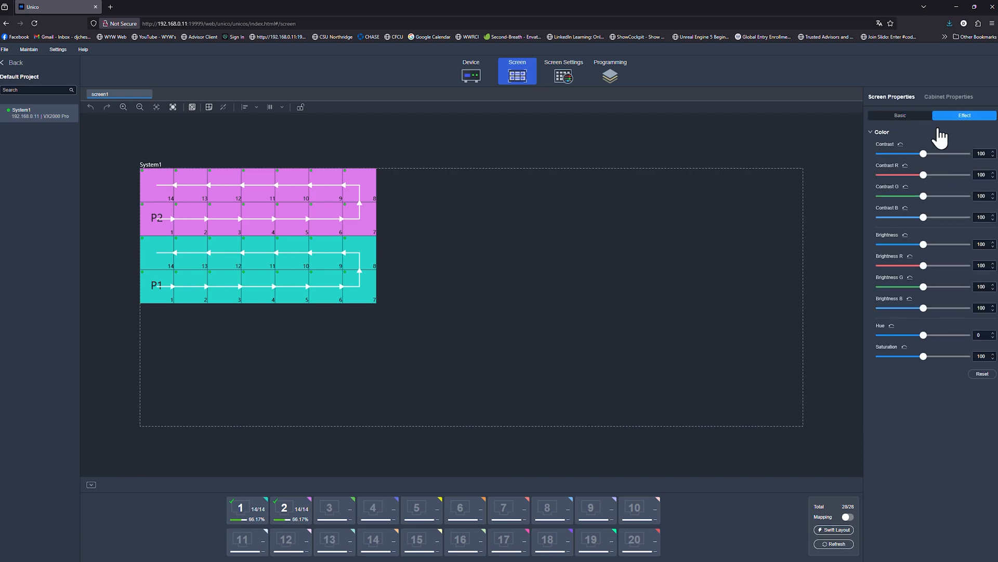
{"action": "mouse_move", "coordinate": [915, 169]}
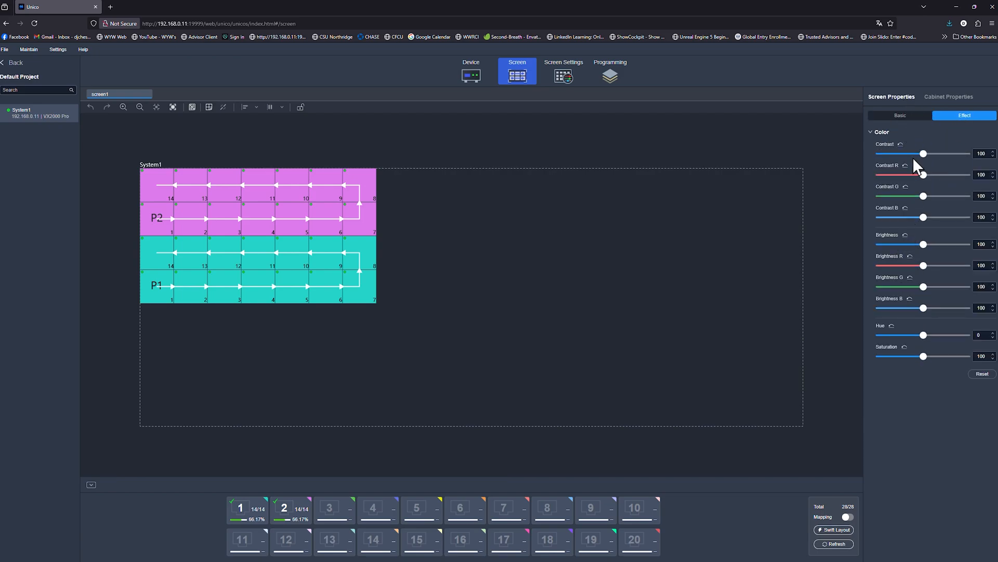
{"action": "mouse_move", "coordinate": [924, 357]}
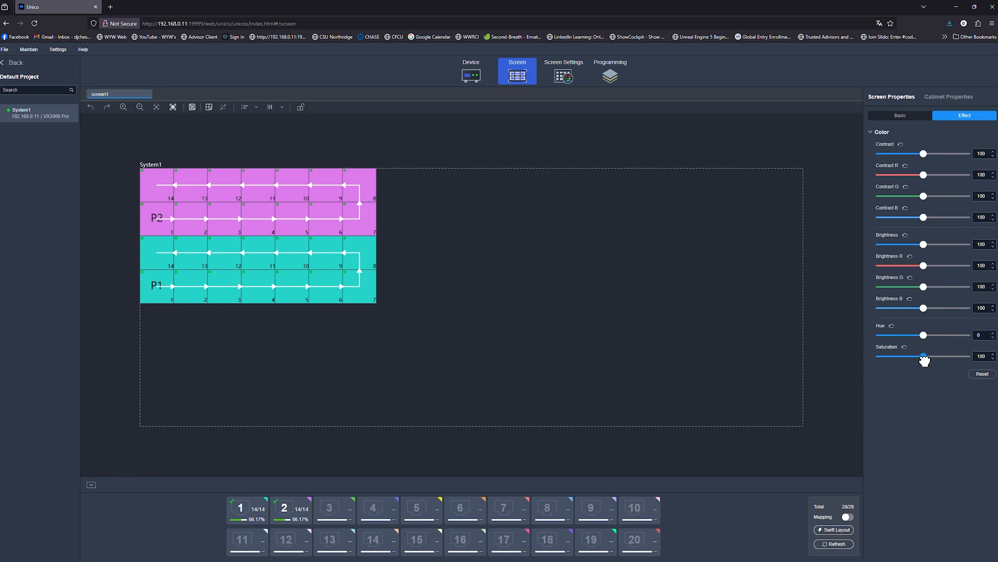
{"action": "mouse_move", "coordinate": [563, 75]}
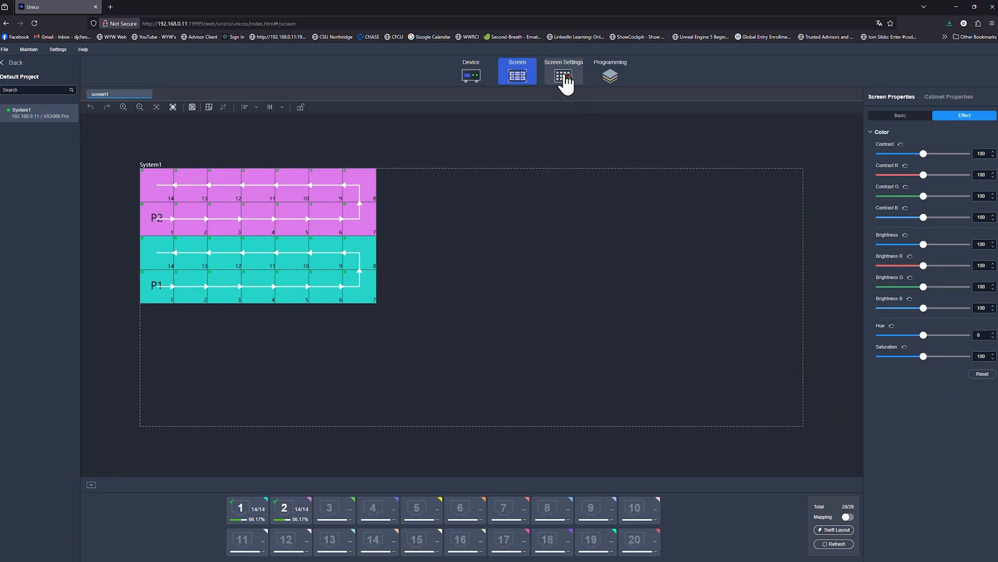
{"action": "left_click", "coordinate": [563, 71]}
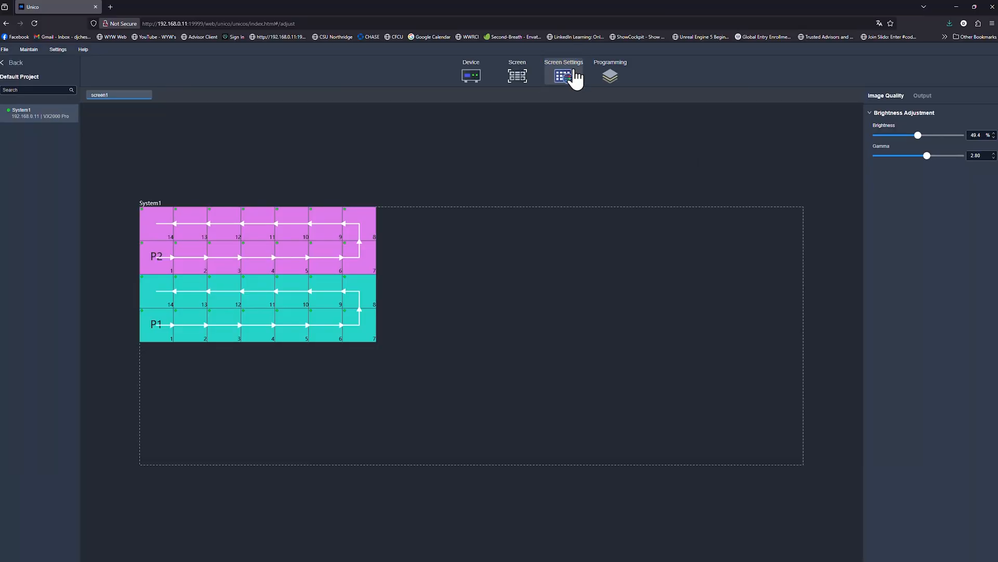
Step: Show the Programming view with input sources, the HDMI 1 layer and six presets
{"action": "left_click", "coordinate": [609, 74]}
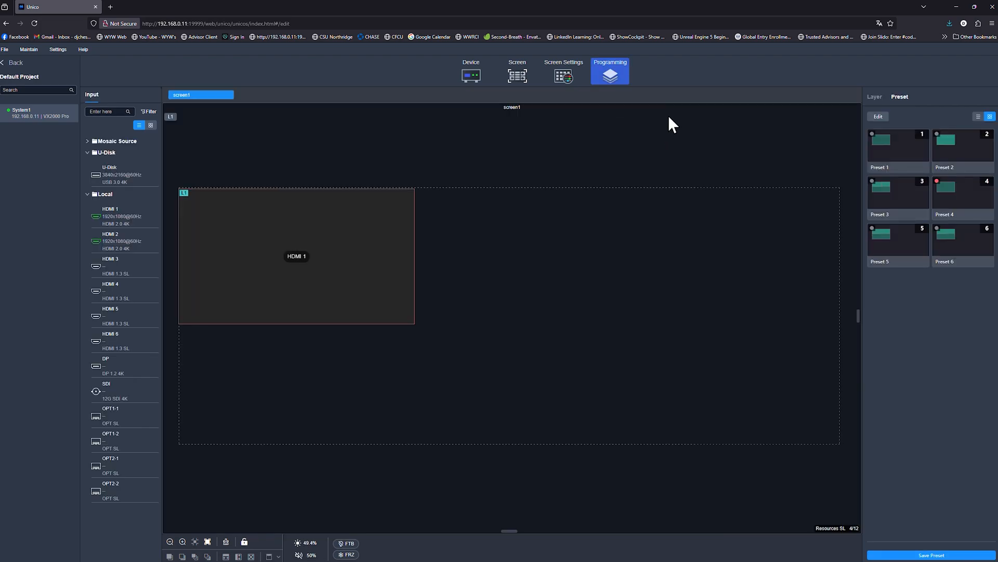
{"action": "mouse_move", "coordinate": [128, 156]}
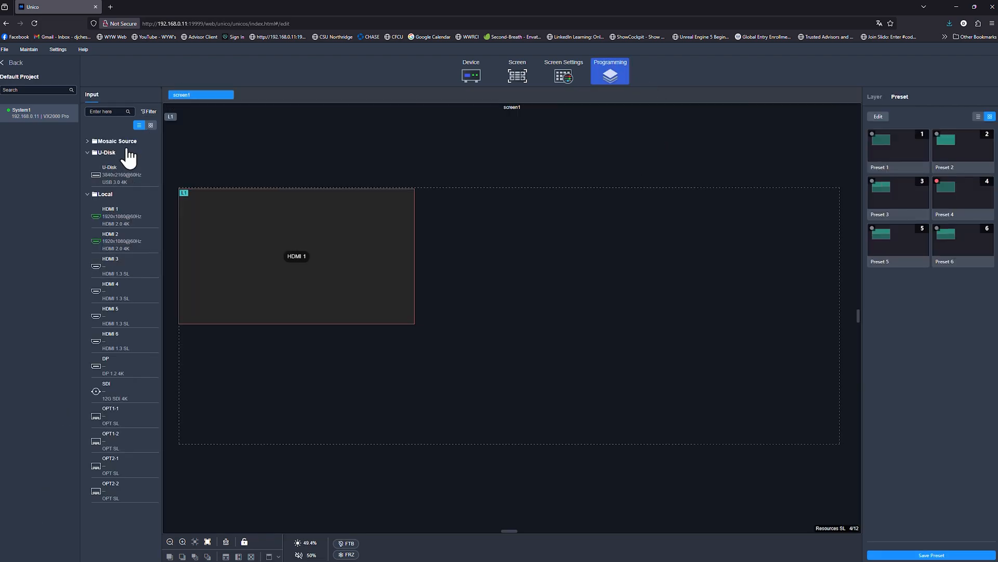
{"action": "mouse_move", "coordinate": [347, 196]}
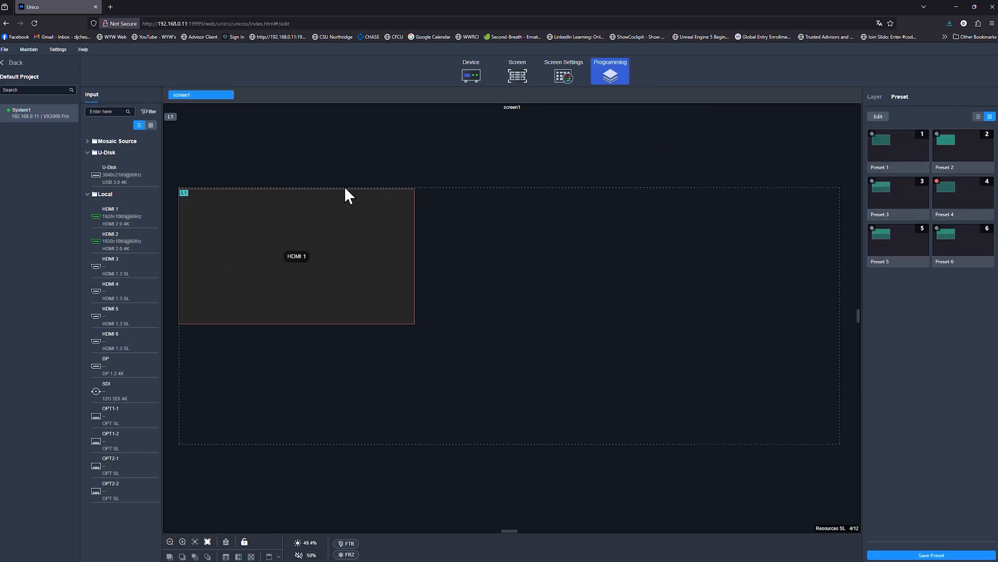
{"action": "mouse_move", "coordinate": [592, 271]}
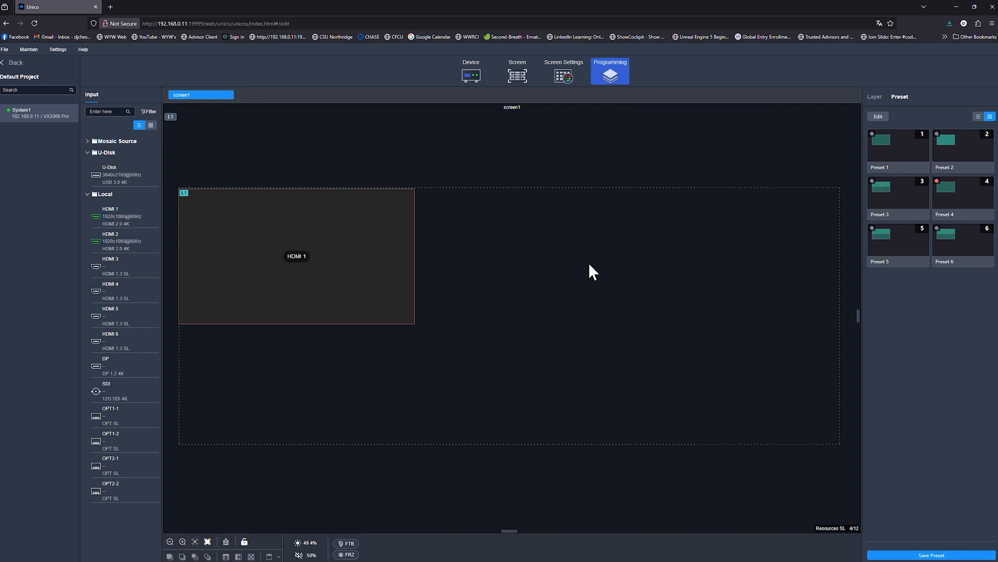
{"action": "mouse_move", "coordinate": [857, 210]}
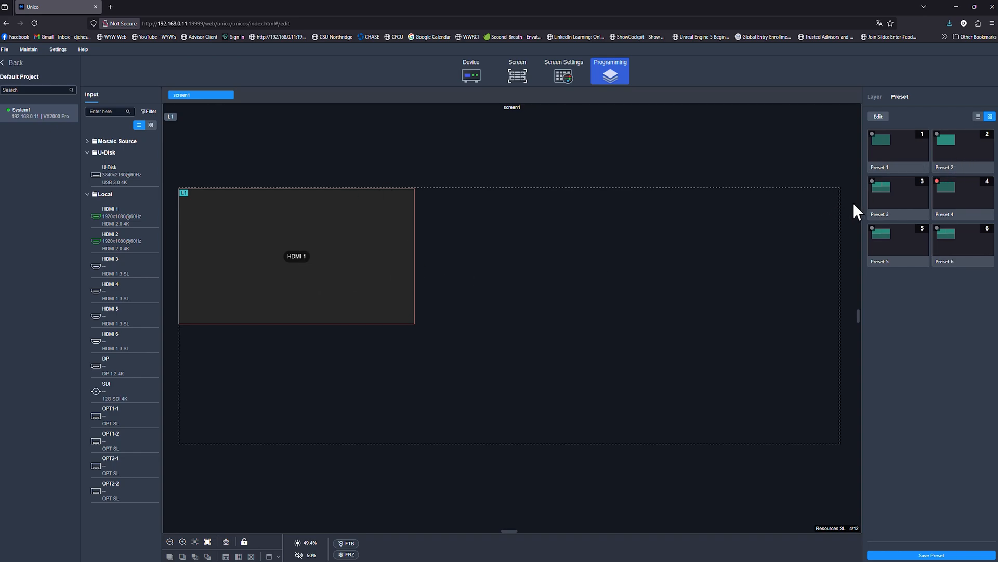
{"action": "mouse_move", "coordinate": [902, 163]}
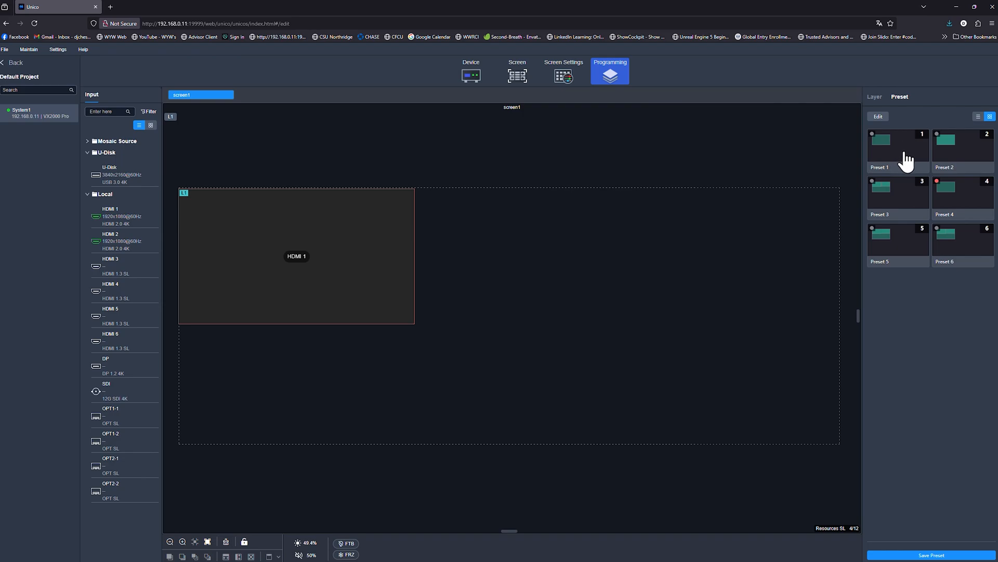
{"action": "mouse_move", "coordinate": [218, 215]}
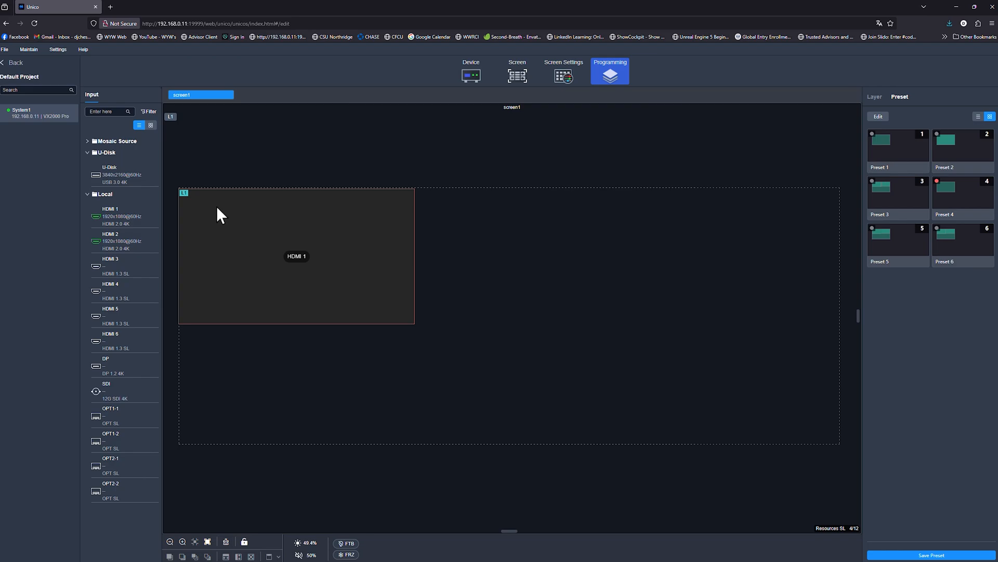
{"action": "left_click", "coordinate": [296, 255]}
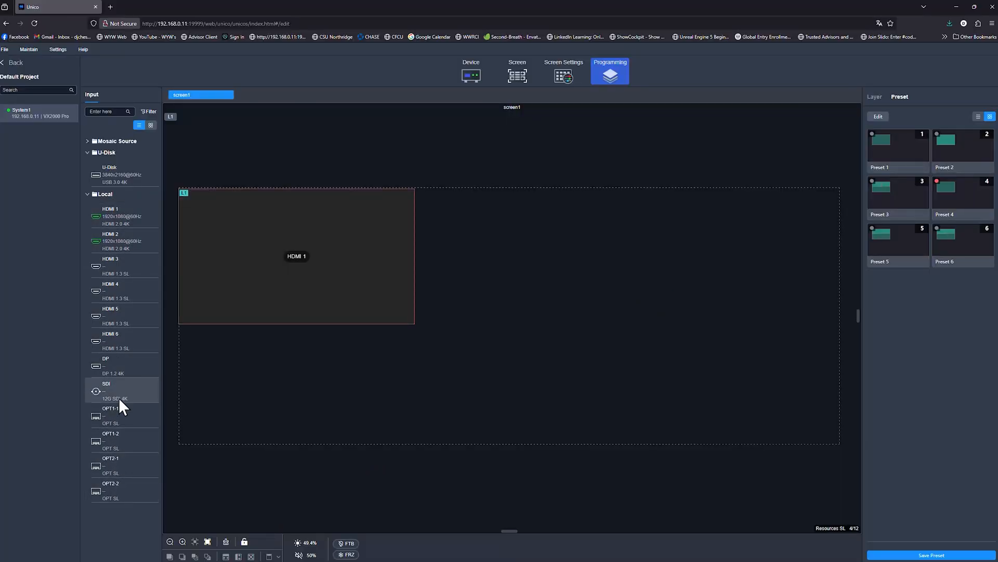
{"action": "mouse_move", "coordinate": [130, 220]}
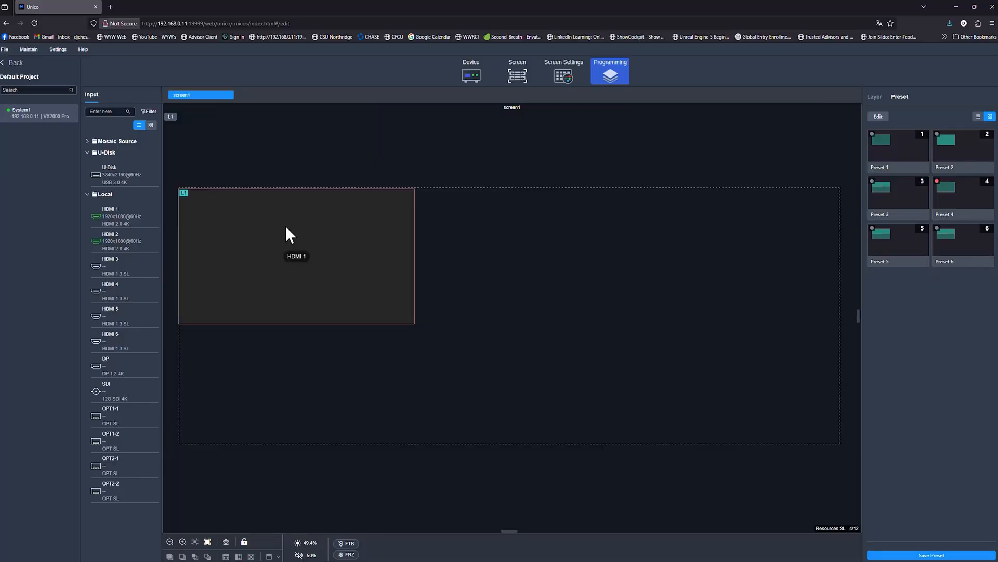
{"action": "mouse_move", "coordinate": [266, 363]}
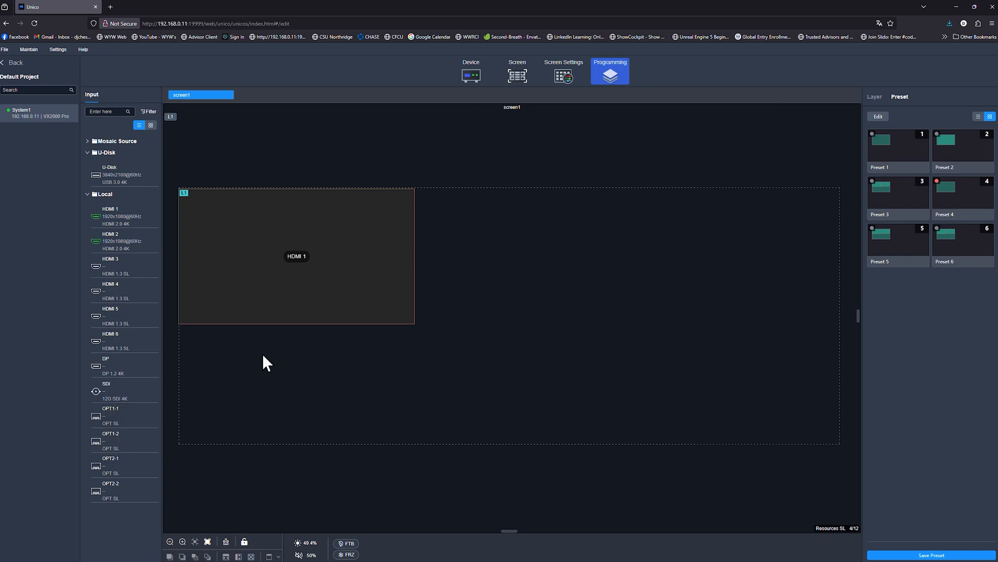
{"action": "mouse_move", "coordinate": [124, 414]}
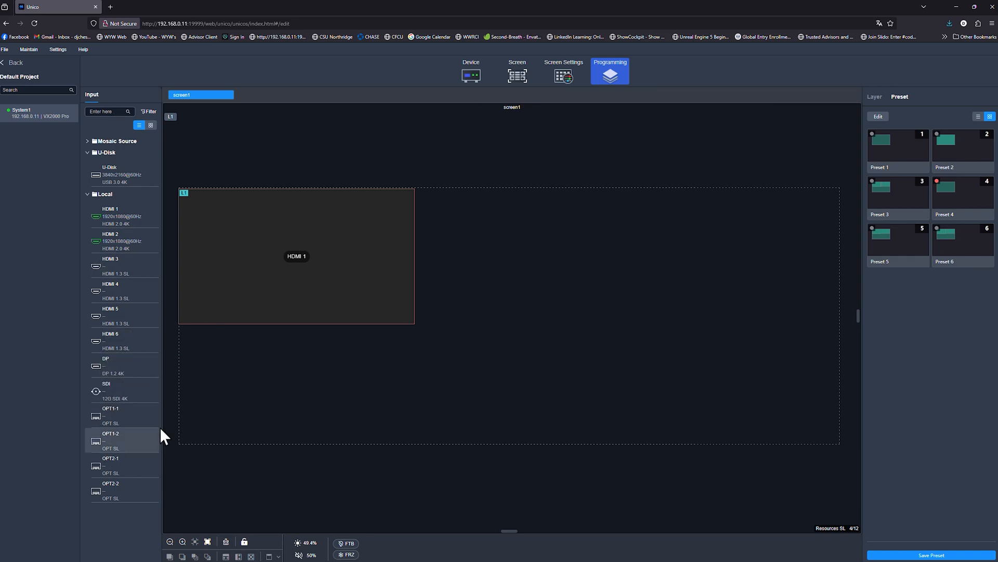
{"action": "mouse_move", "coordinate": [572, 218]}
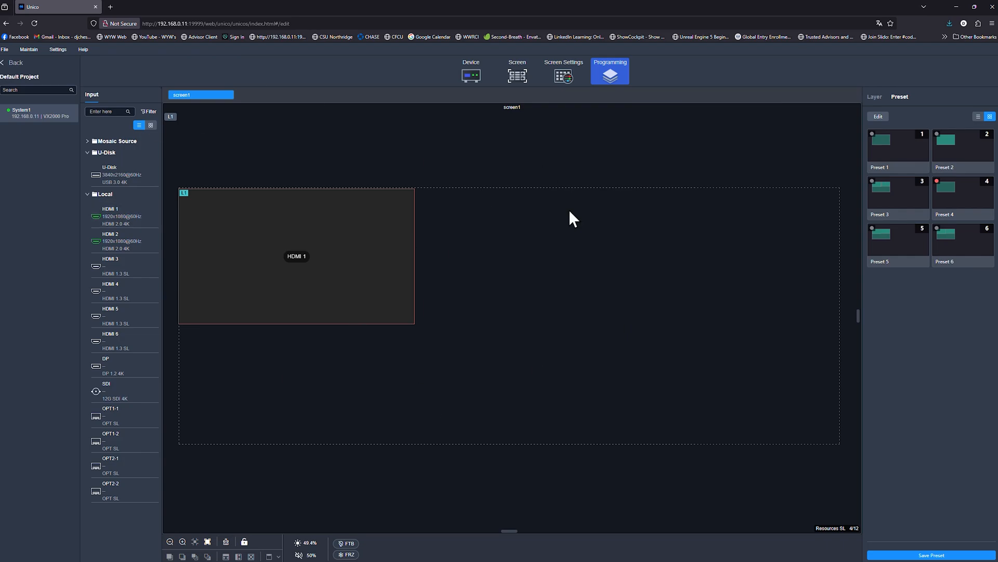
{"action": "mouse_move", "coordinate": [504, 300]}
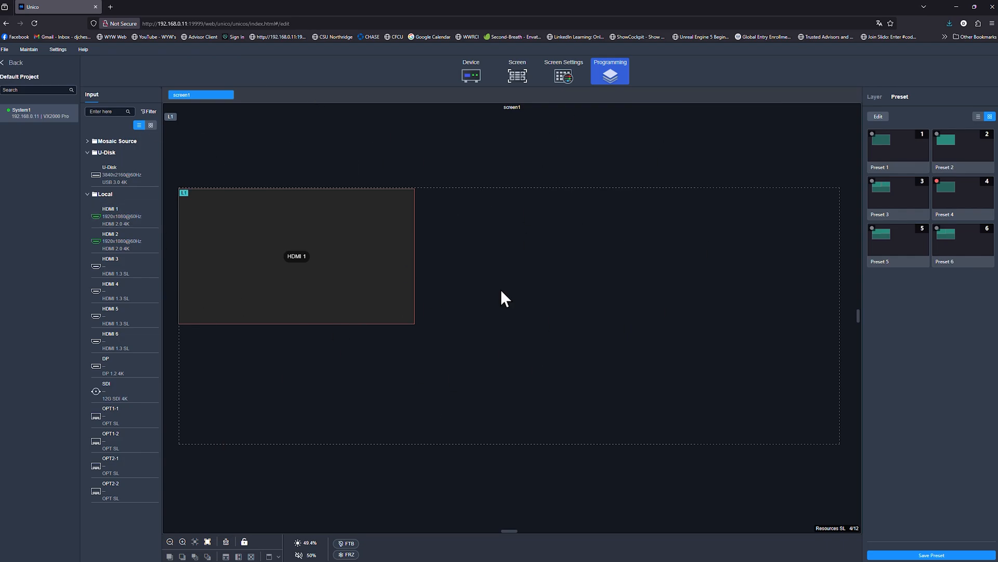
{"action": "mouse_move", "coordinate": [504, 194]}
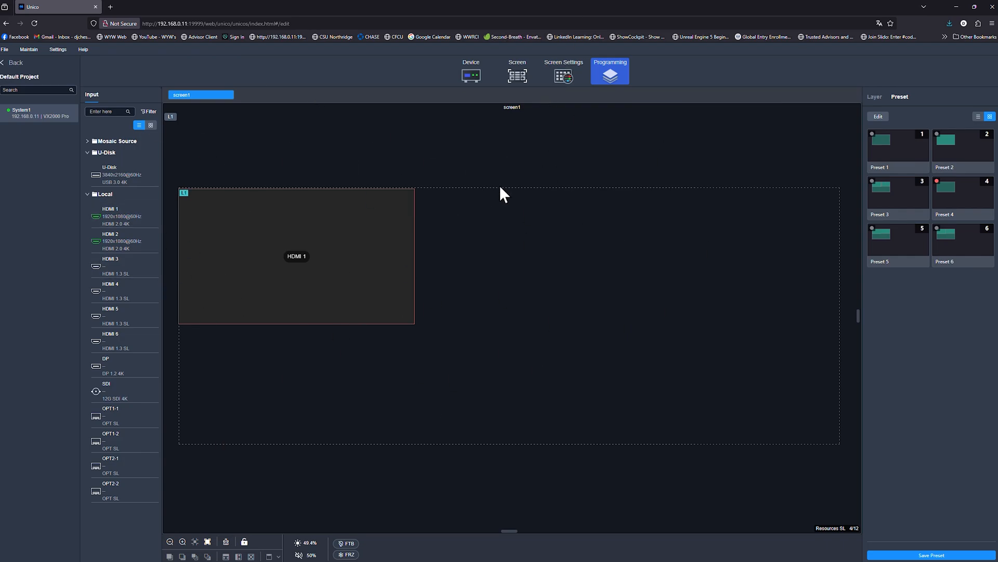
{"action": "mouse_move", "coordinate": [121, 175]}
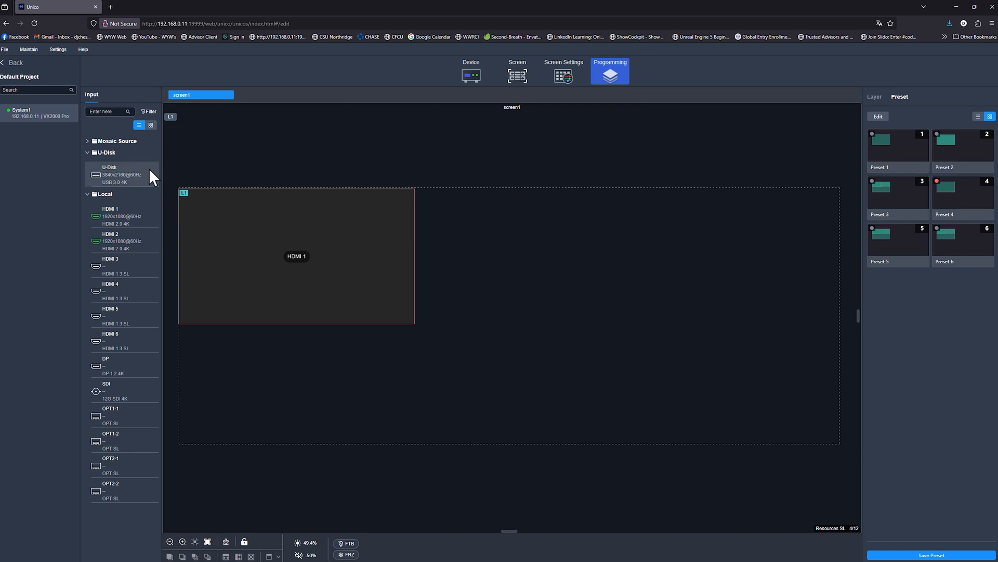
Step: Return to the screen1 layout and its Basic screen and canvas properties
{"action": "left_click", "coordinate": [517, 70]}
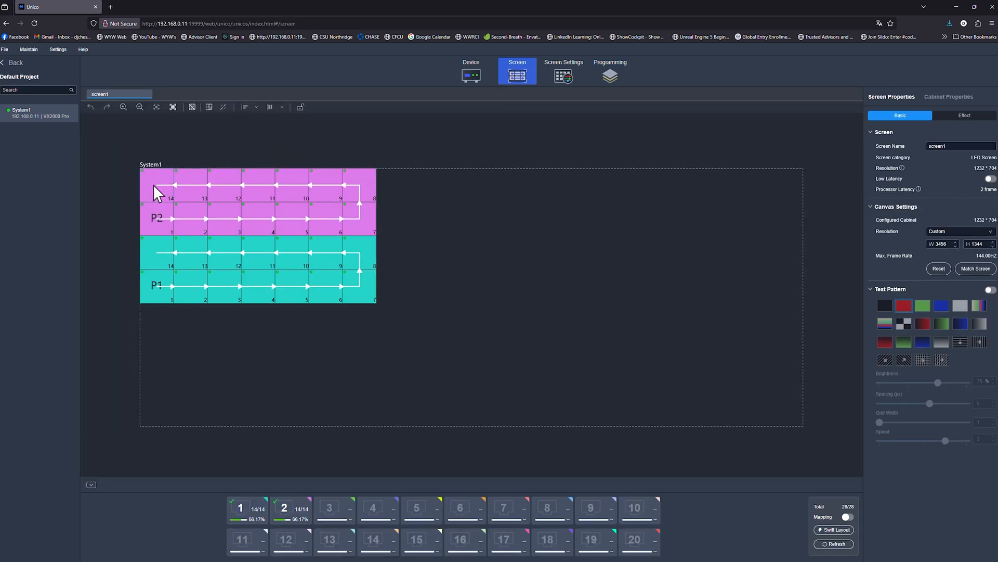
{"action": "mouse_move", "coordinate": [480, 320]}
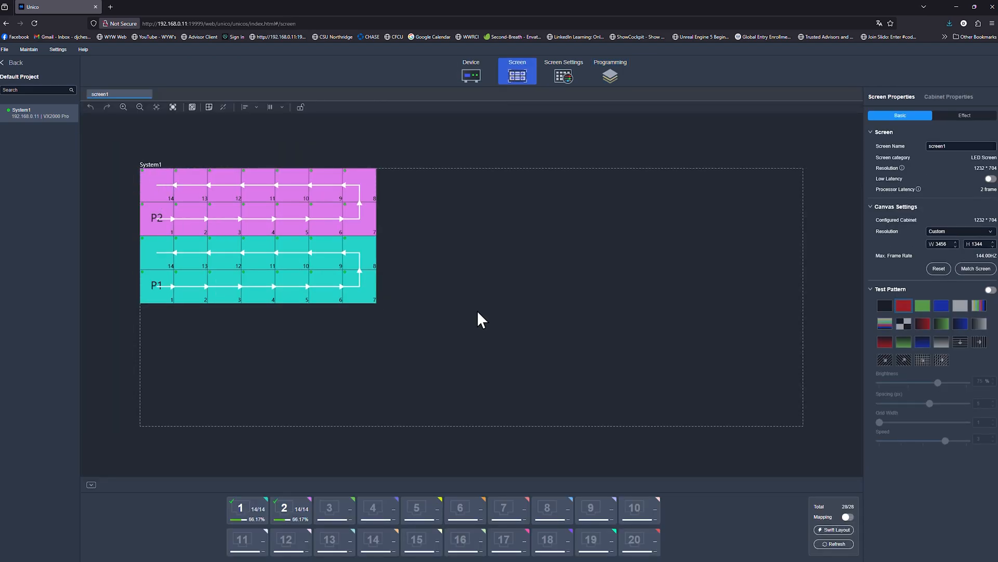
{"action": "mouse_move", "coordinate": [380, 351]}
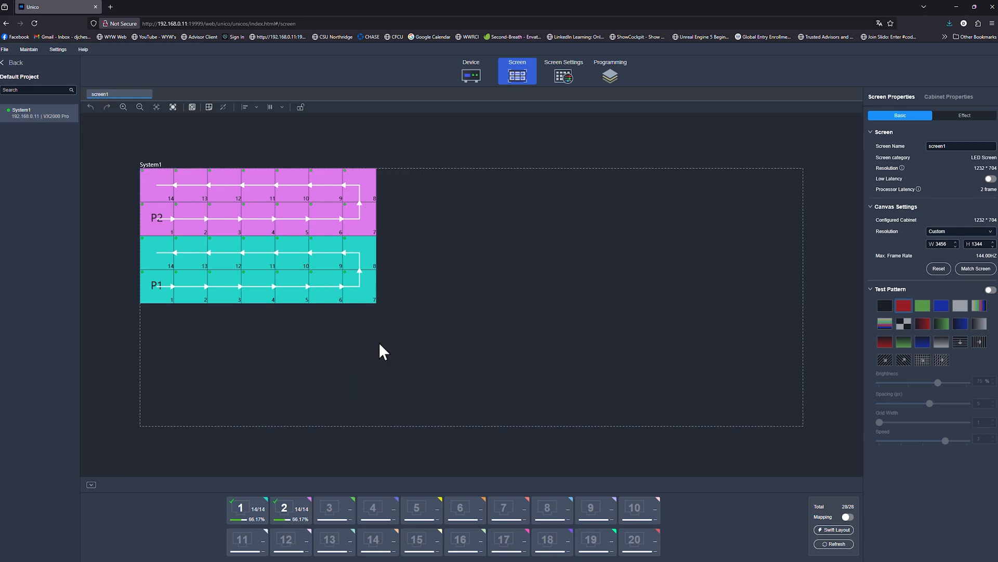
{"action": "mouse_move", "coordinate": [219, 537]}
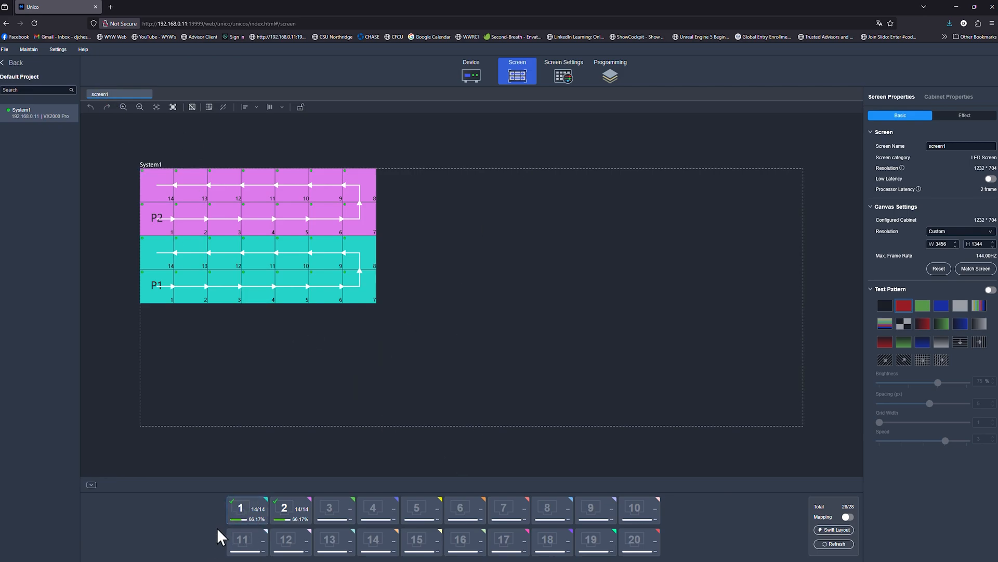
{"action": "mouse_move", "coordinate": [210, 163]}
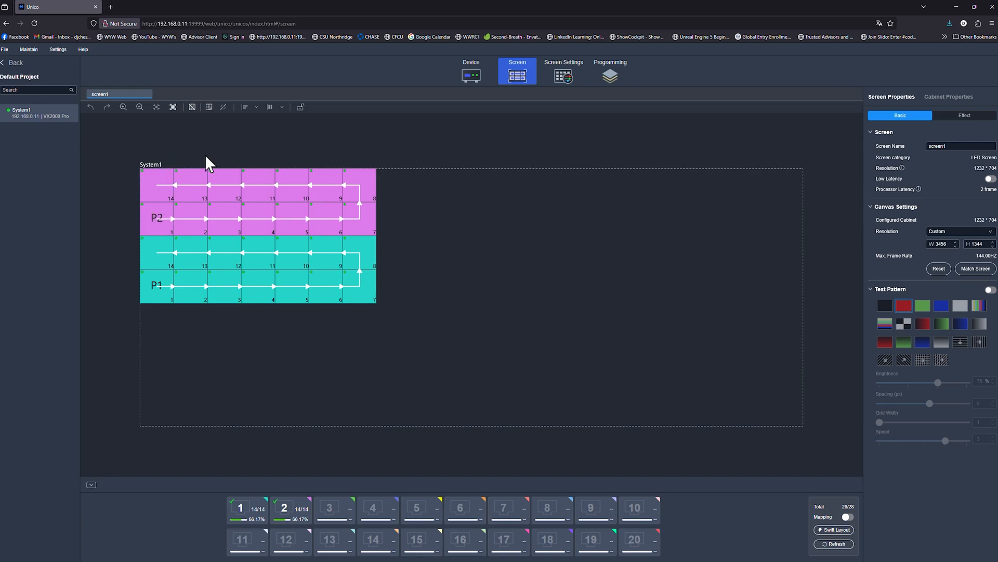
{"action": "mouse_move", "coordinate": [159, 179]}
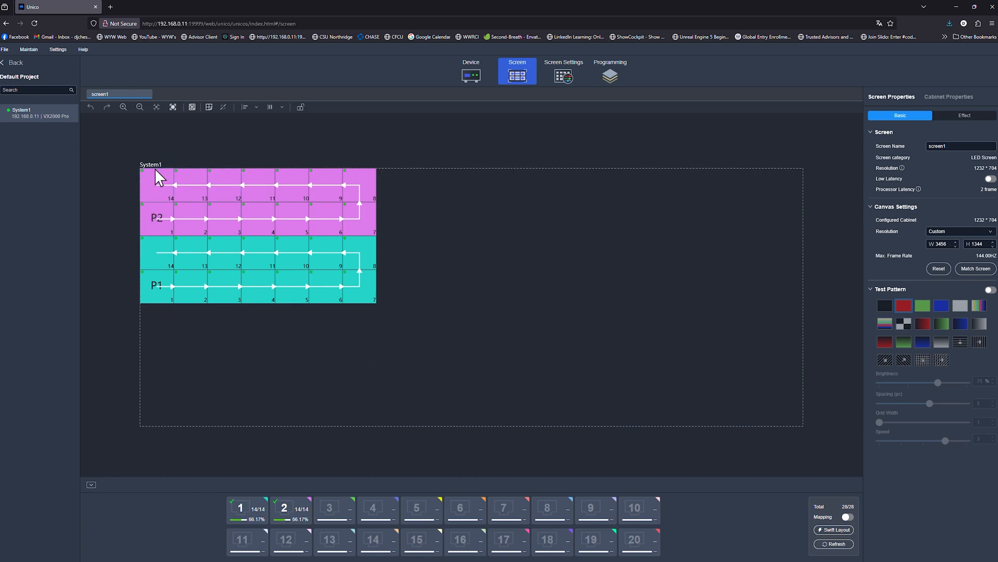
{"action": "mouse_move", "coordinate": [240, 300]}
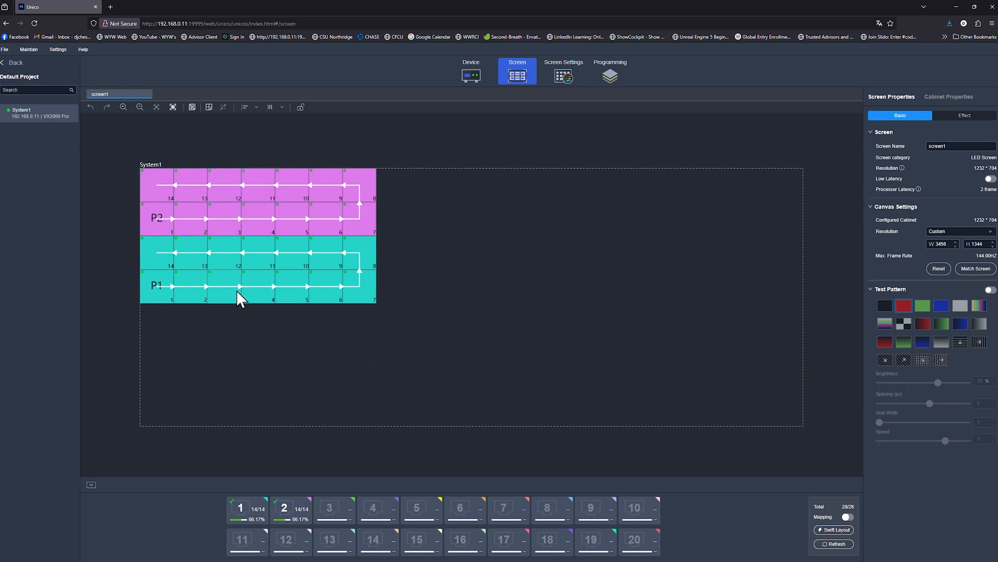
{"action": "mouse_move", "coordinate": [610, 68]}
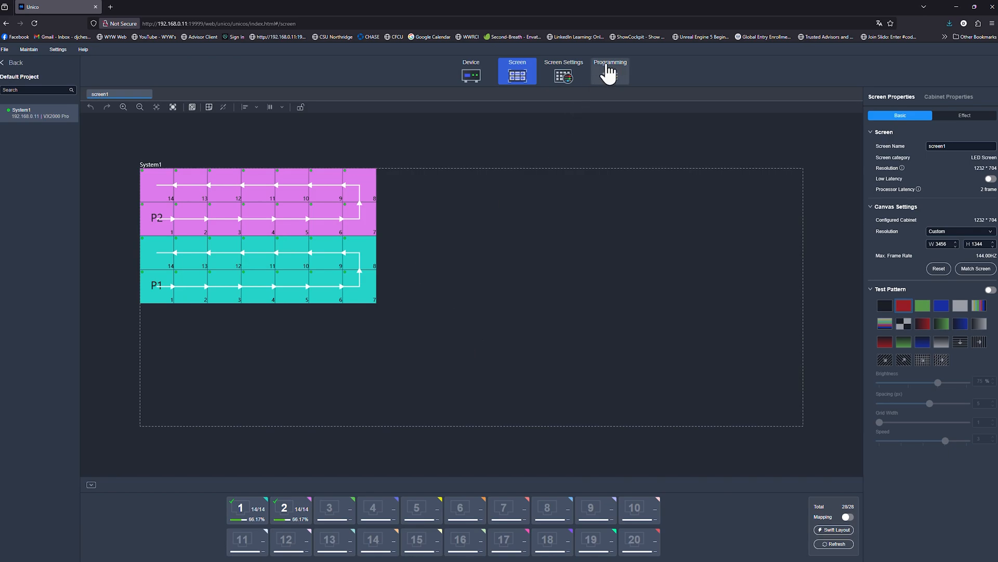
Step: Switch to the Programming workspace to work with the U-Disk source
{"action": "left_click", "coordinate": [610, 70]}
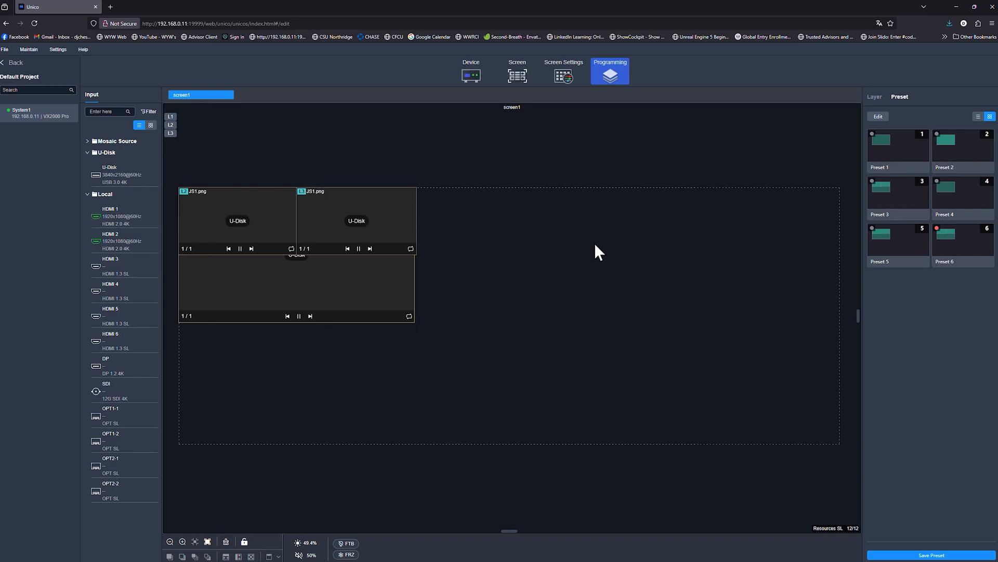
{"action": "mouse_move", "coordinate": [609, 256]}
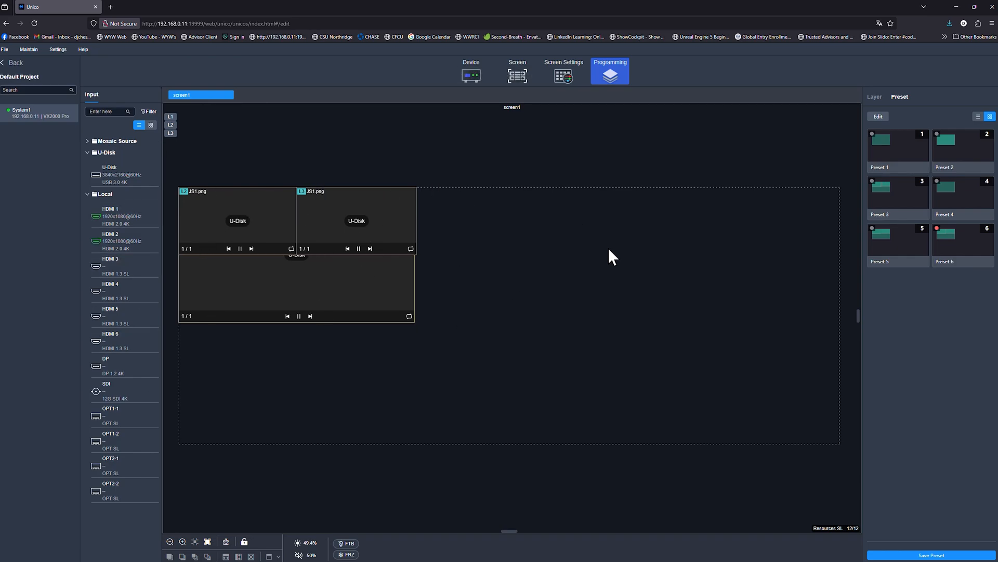